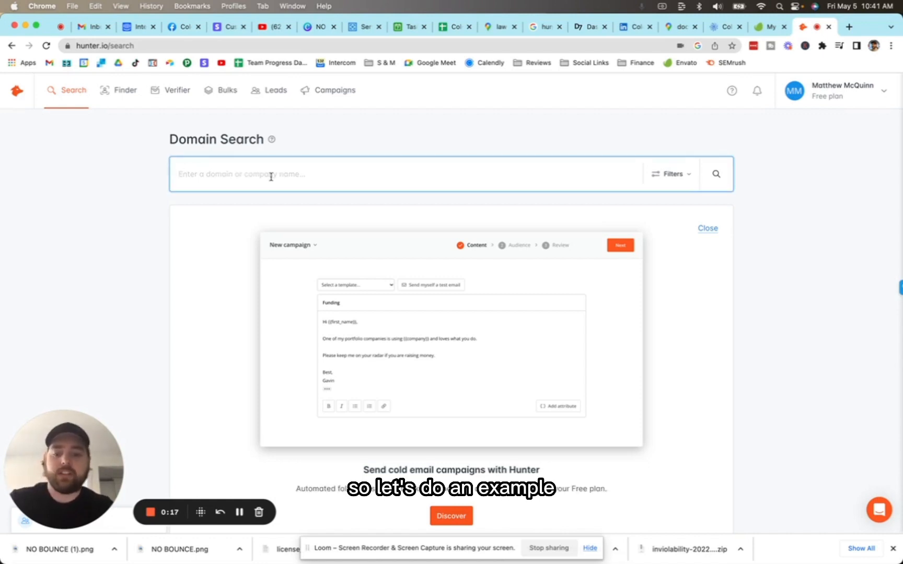
Run a Domain Search for apple.com and scroll through its 3,217 contact results
{"action": "type", "text": "apple.com"}
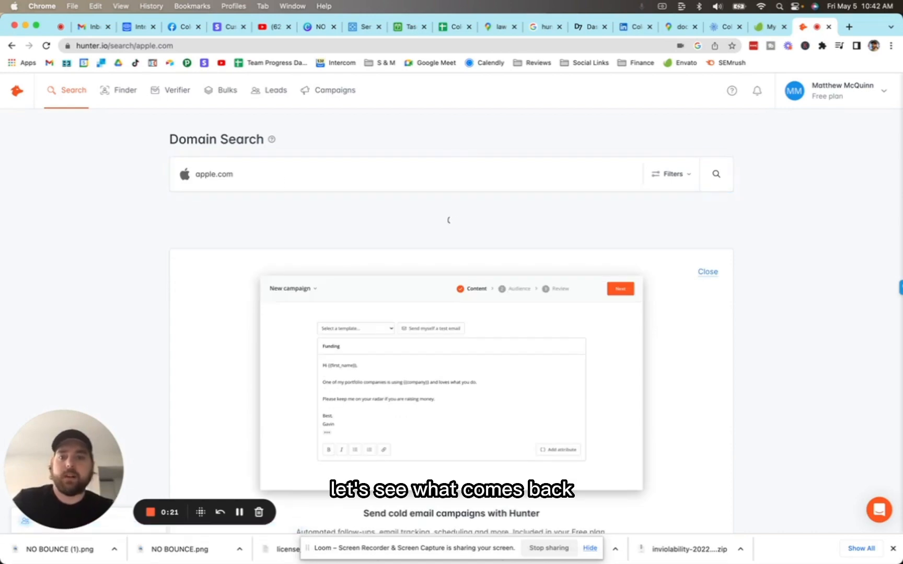
{"action": "left_click", "coordinate": [716, 174]}
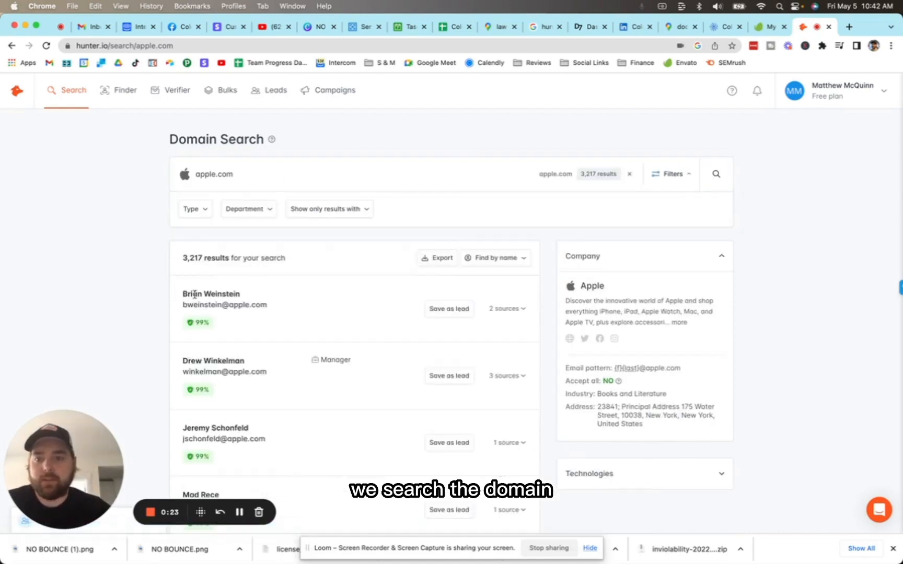
{"action": "mouse_move", "coordinate": [338, 348]}
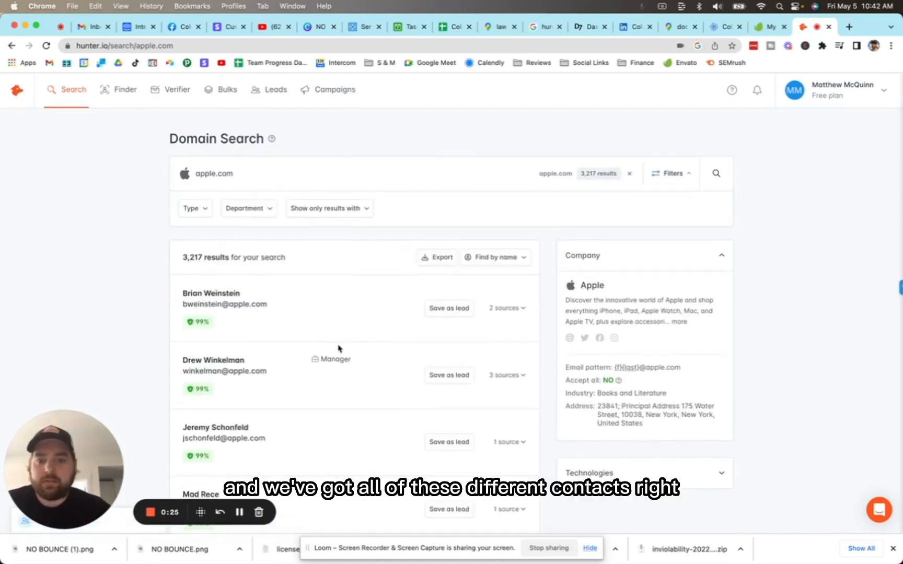
{"action": "scroll", "scroll_direction": "down", "scroll_amount": 3}
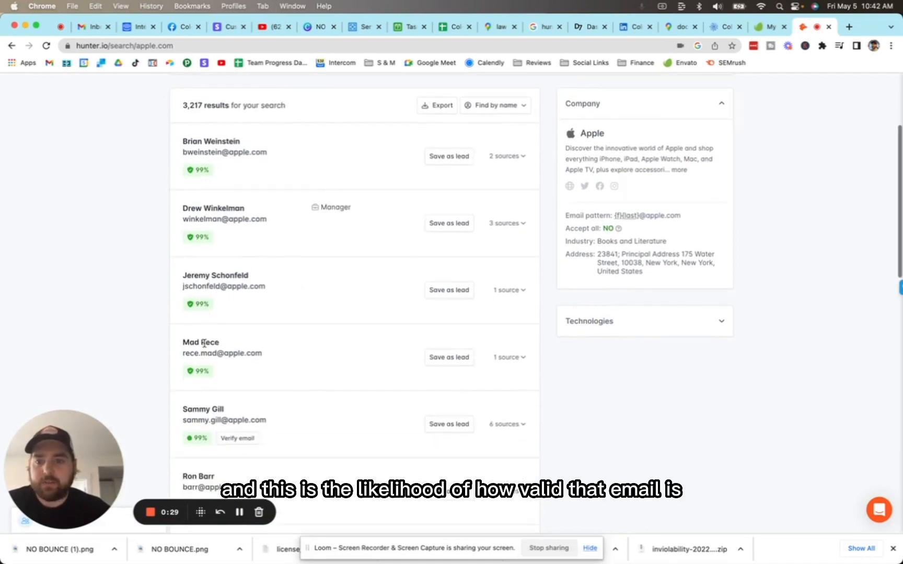
{"action": "scroll", "scroll_direction": "down", "scroll_amount": 3}
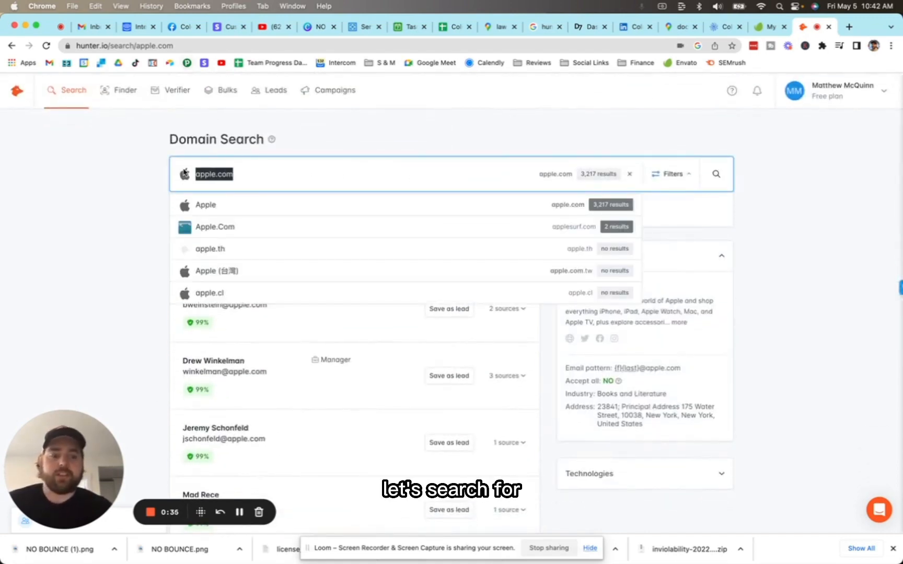
Search reebok.com from the domain suggestions and browse its 459 contacts
{"action": "type", "text": "reebok."}
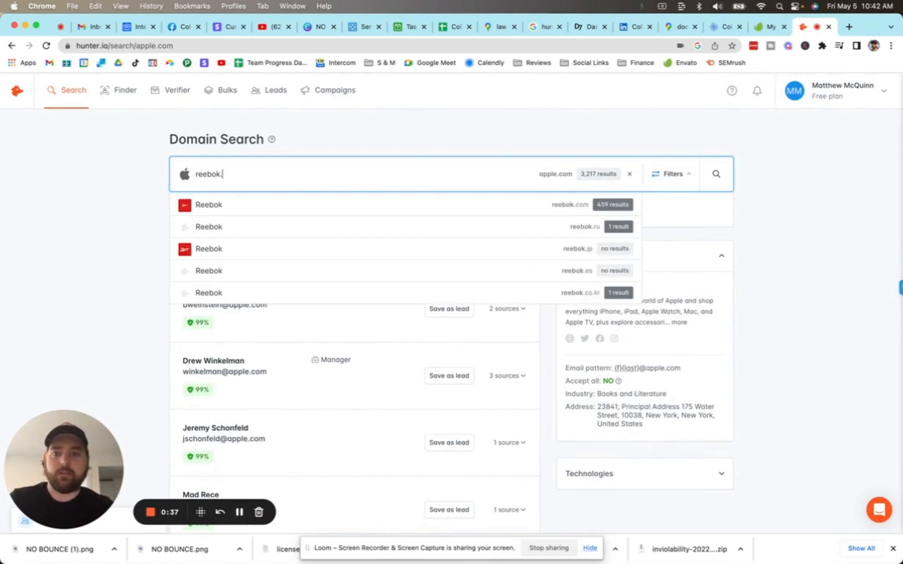
{"action": "left_click", "coordinate": [208, 205]}
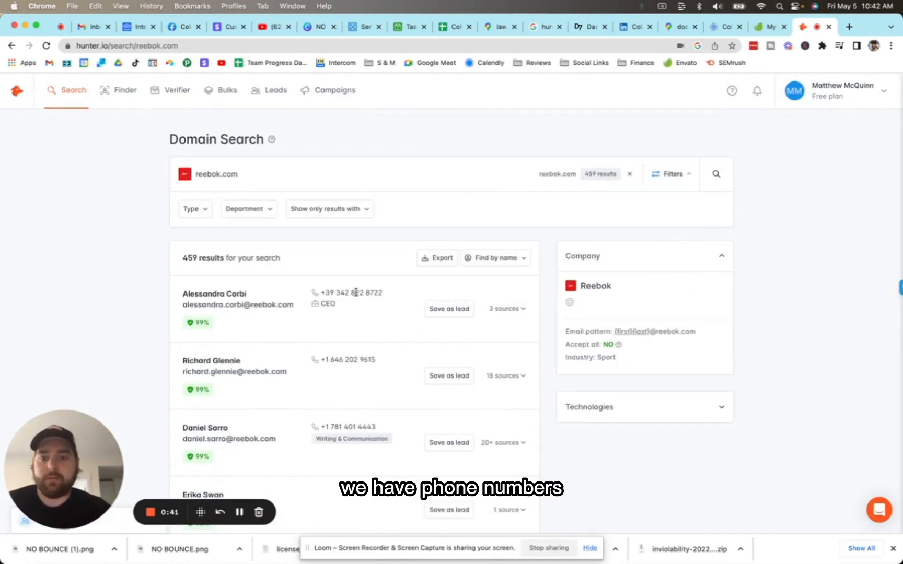
{"action": "scroll", "scroll_direction": "down", "scroll_amount": 3}
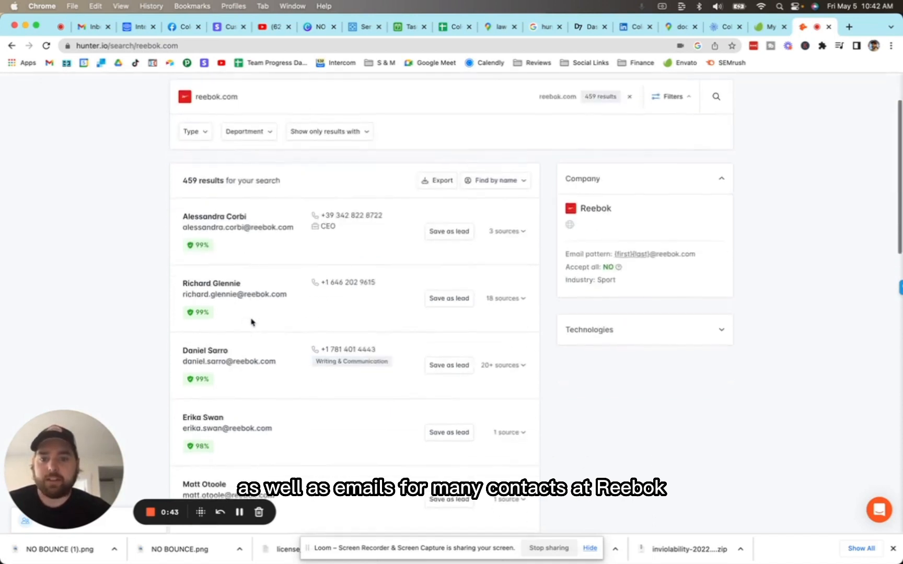
{"action": "scroll", "scroll_direction": "down", "scroll_amount": 3}
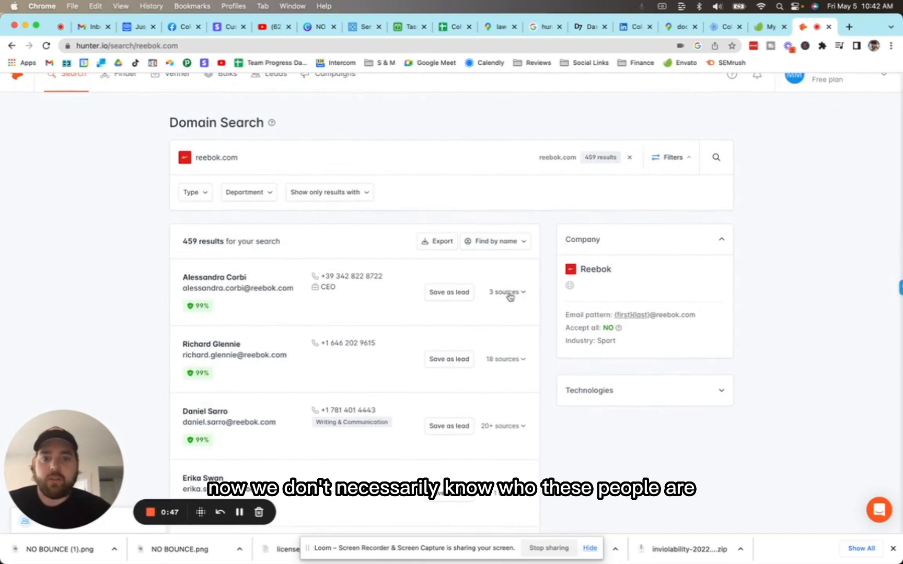
Expand a contact's email sources and scroll further through the reebok.com results
{"action": "left_click", "coordinate": [505, 293]}
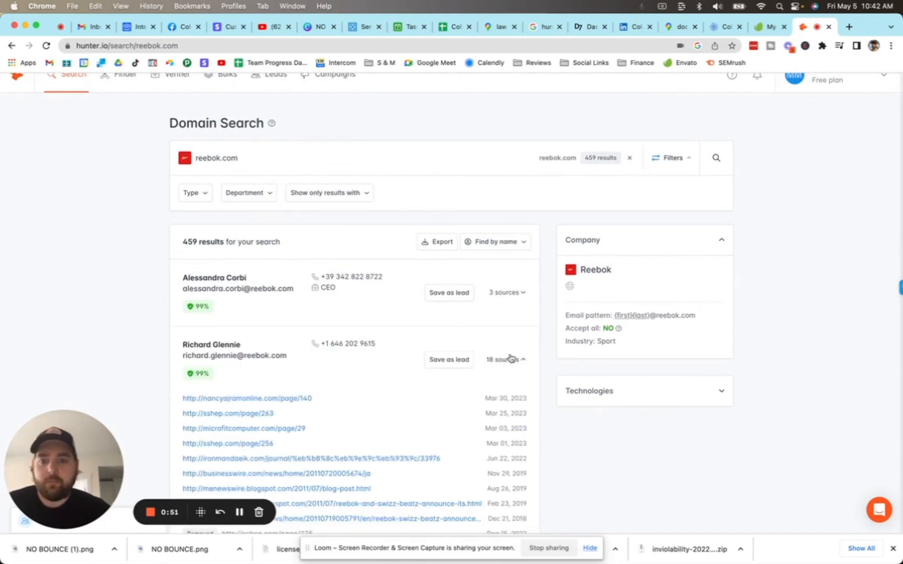
{"action": "scroll", "scroll_direction": "down", "scroll_amount": 3}
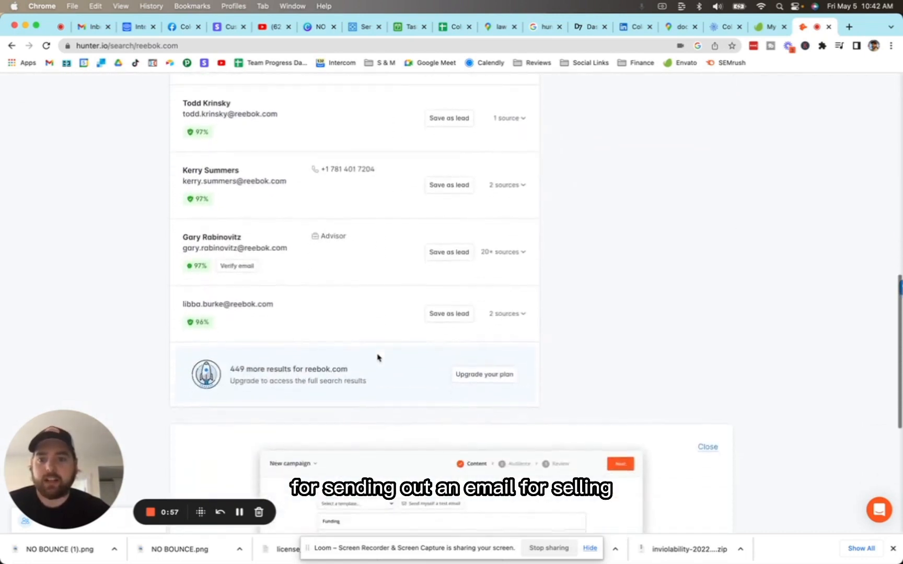
{"action": "scroll", "scroll_direction": "down", "scroll_amount": 3}
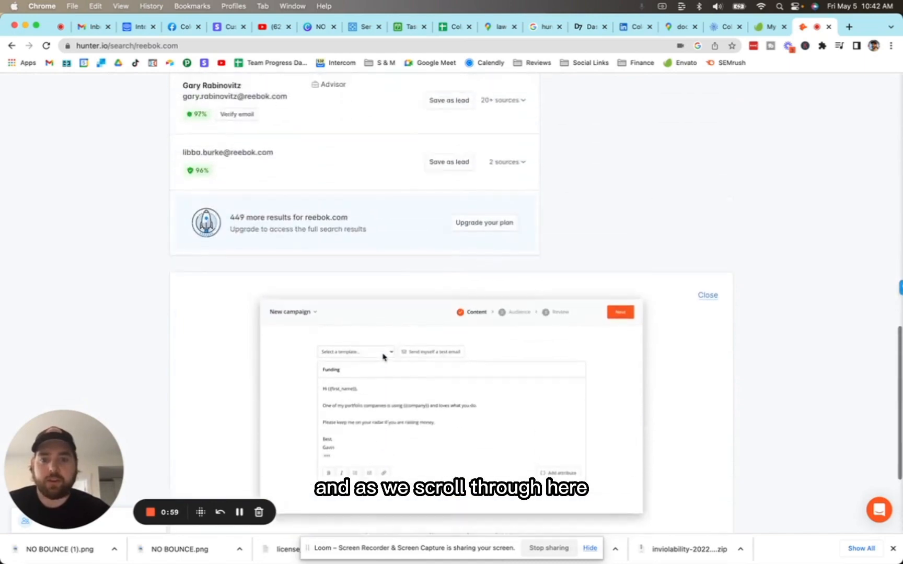
{"action": "scroll", "scroll_direction": "down", "scroll_amount": 3}
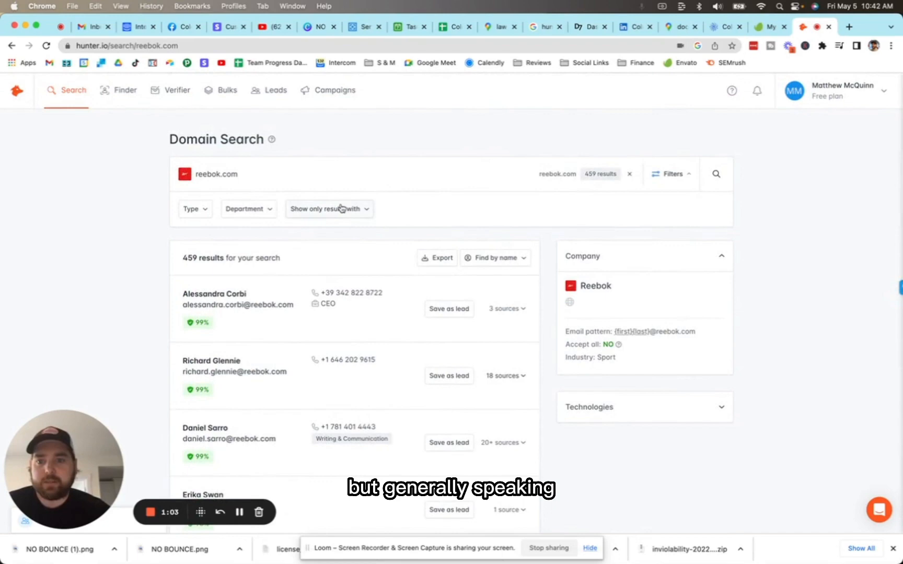
Filter the reebok.com contacts by Department: Executive, leaving one contact
{"action": "left_click", "coordinate": [247, 208]}
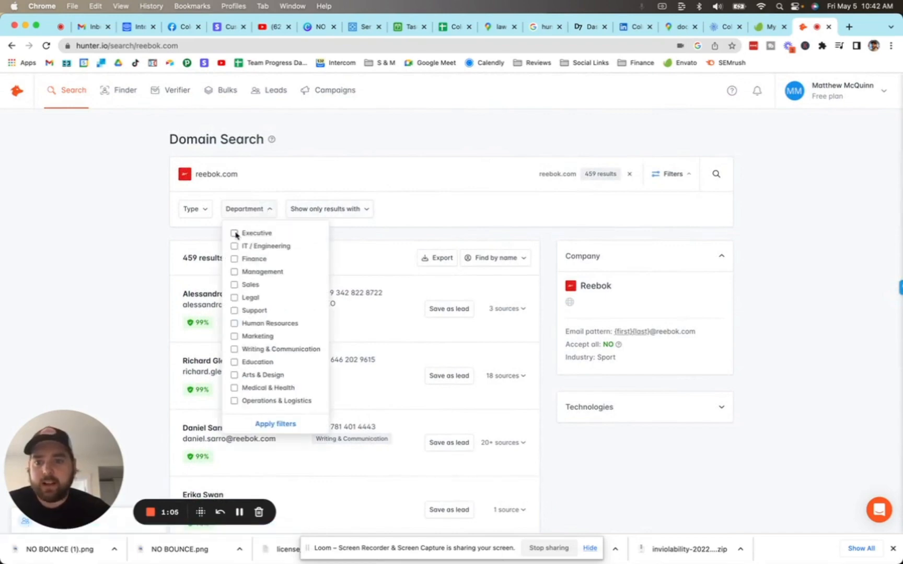
{"action": "left_click", "coordinate": [234, 233]}
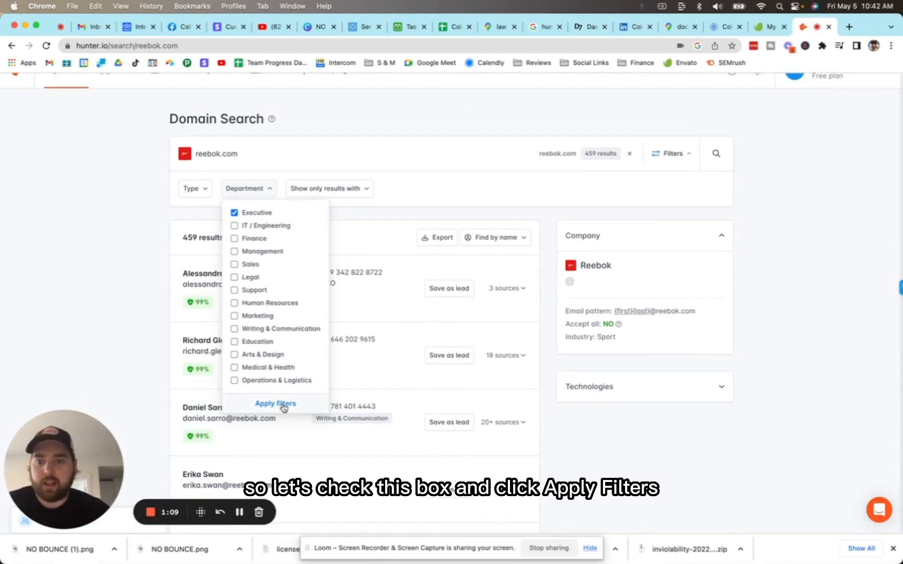
{"action": "left_click", "coordinate": [275, 404]}
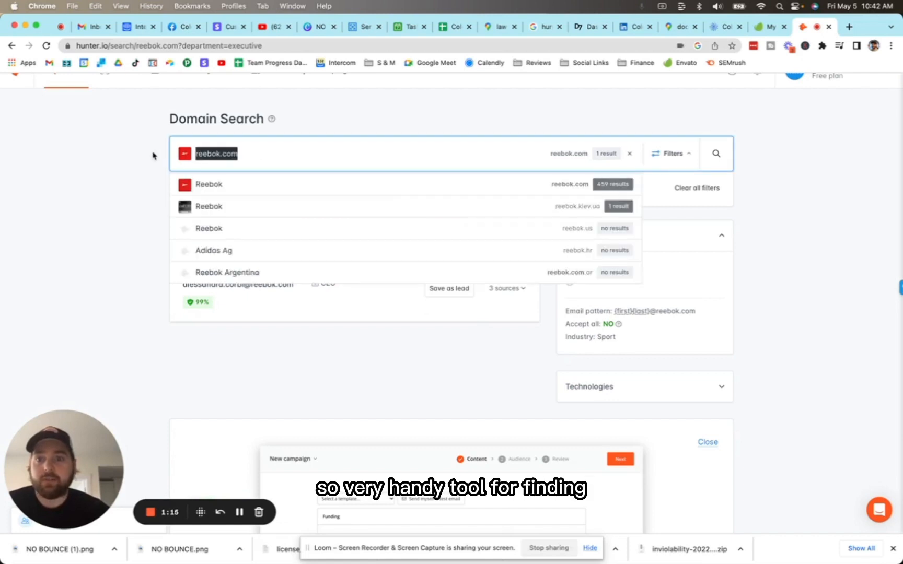
{"action": "mouse_move", "coordinate": [178, 162]}
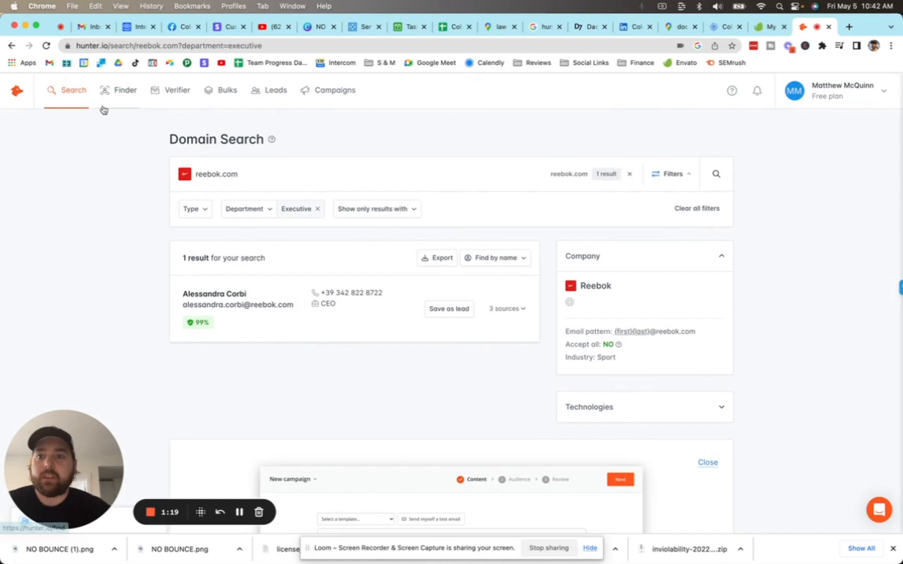
{"action": "mouse_move", "coordinate": [152, 147]}
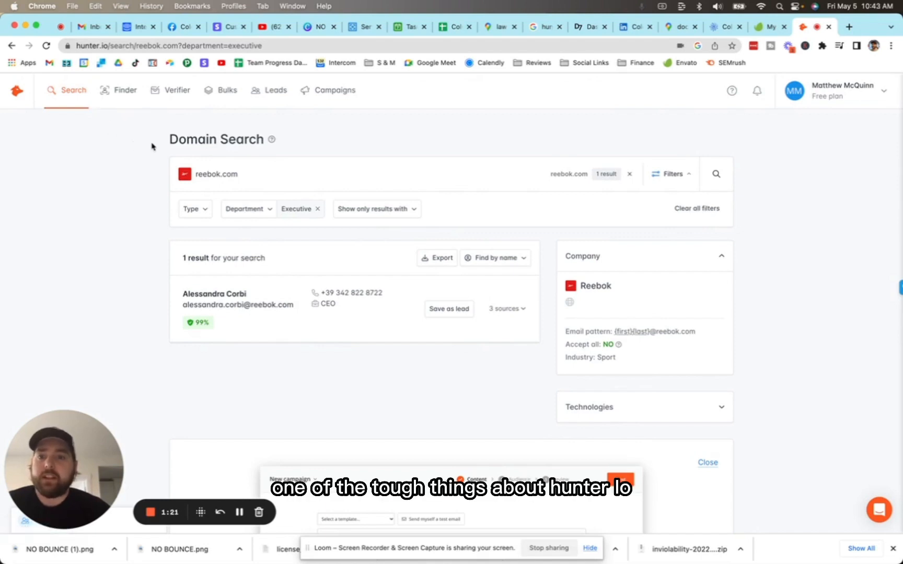
{"action": "mouse_move", "coordinate": [147, 153]}
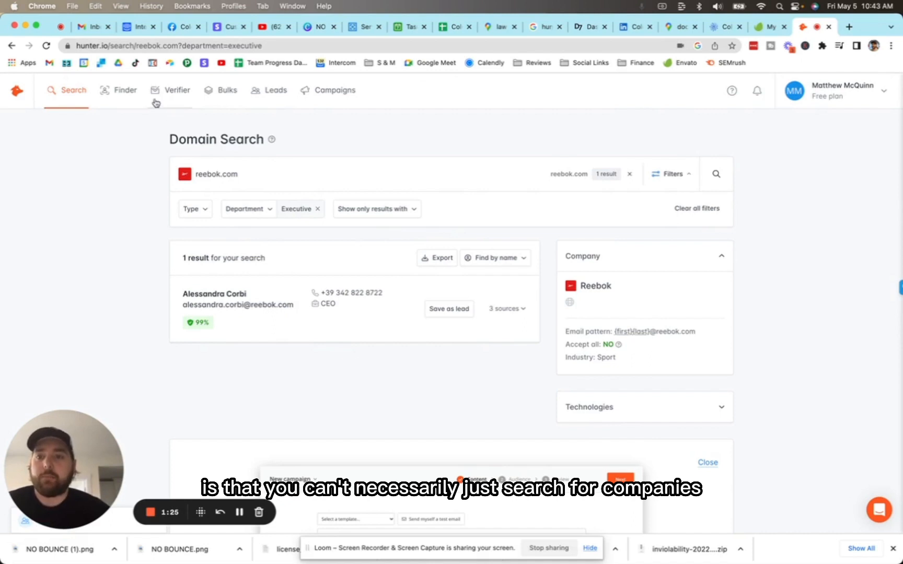
Search microsoft.com and filter to the Executive department, showing 53 contacts
{"action": "left_click", "coordinate": [227, 91]}
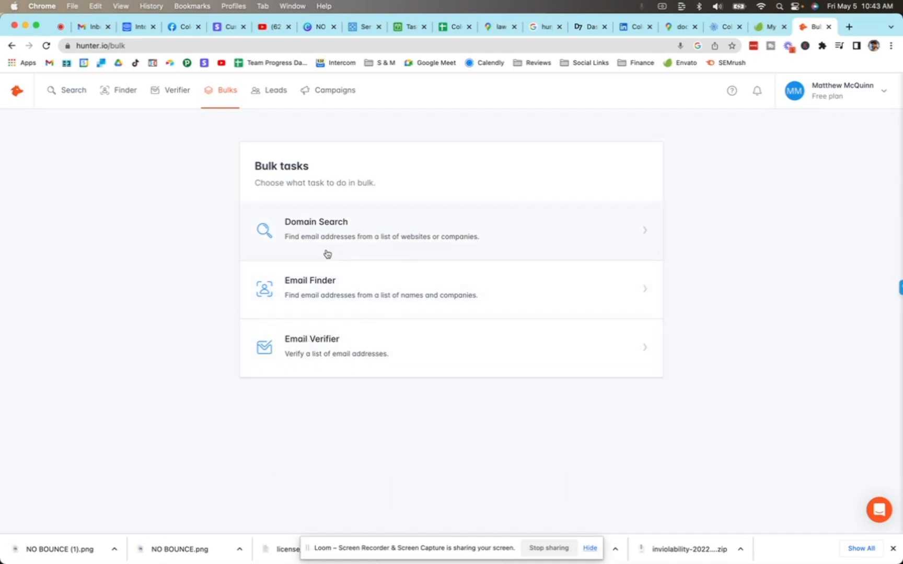
{"action": "mouse_move", "coordinate": [319, 253]}
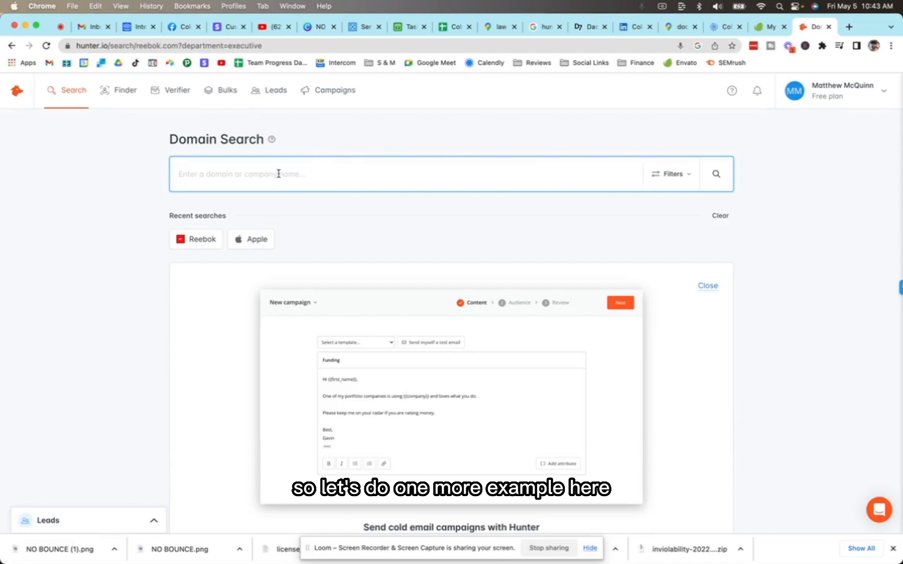
{"action": "left_click", "coordinate": [715, 173]}
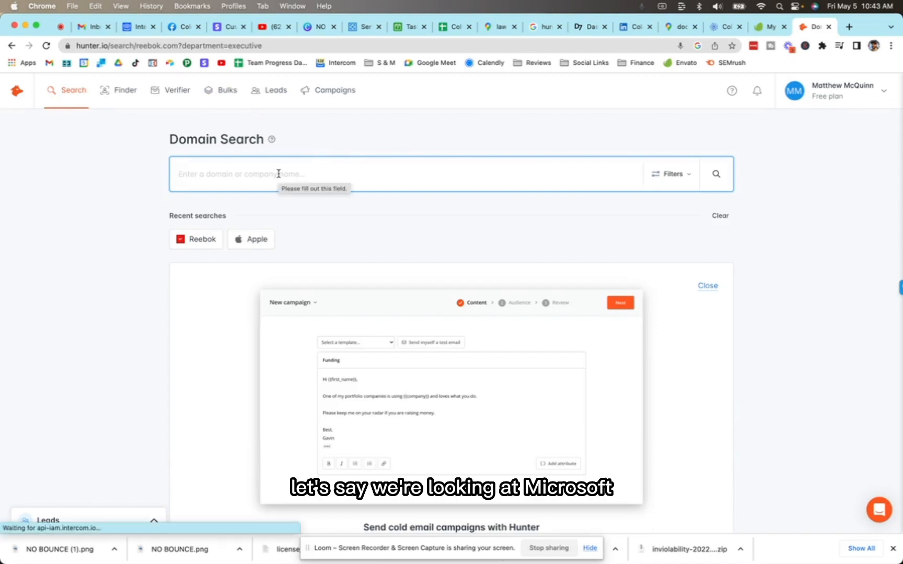
{"action": "type", "text": "microsoft.com"}
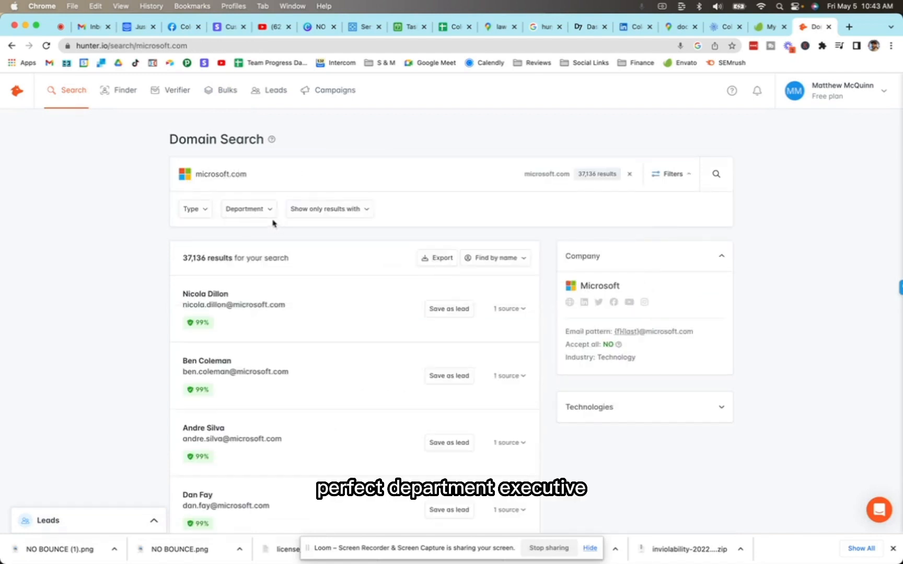
{"action": "left_click", "coordinate": [248, 209]}
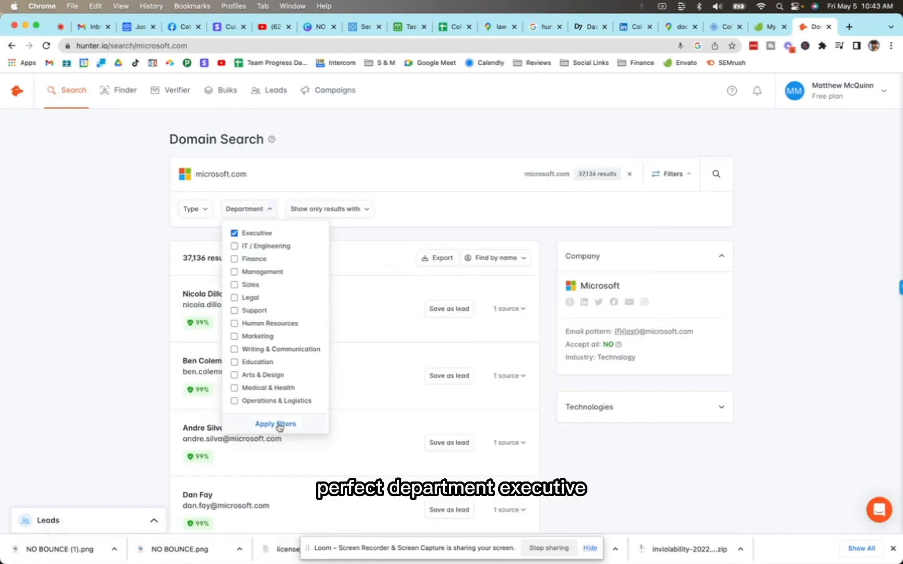
{"action": "left_click", "coordinate": [275, 425]}
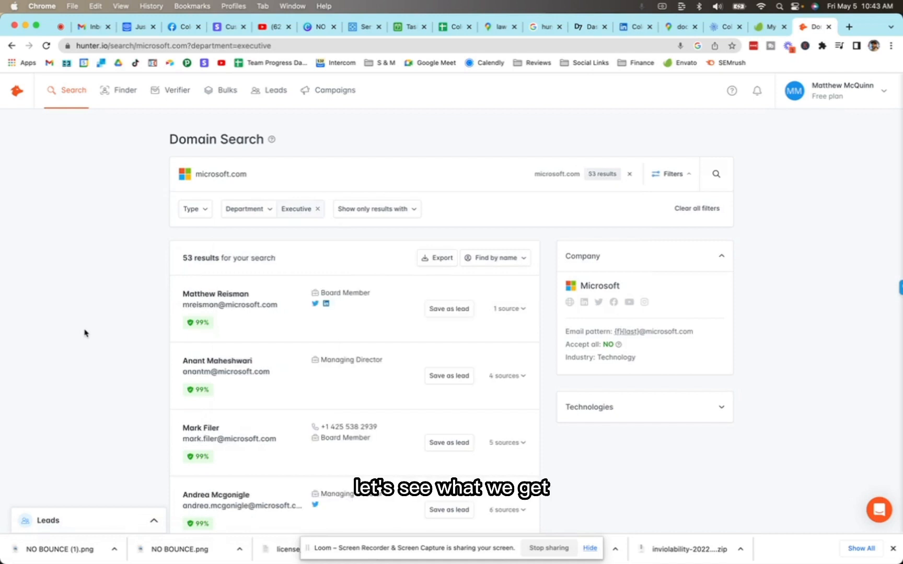
{"action": "mouse_move", "coordinate": [198, 323]}
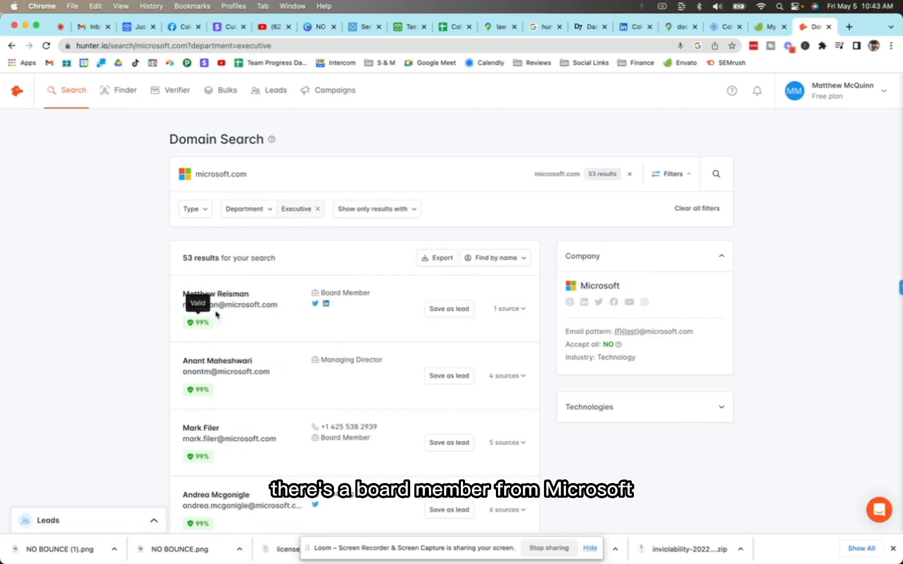
{"action": "mouse_move", "coordinate": [138, 328]}
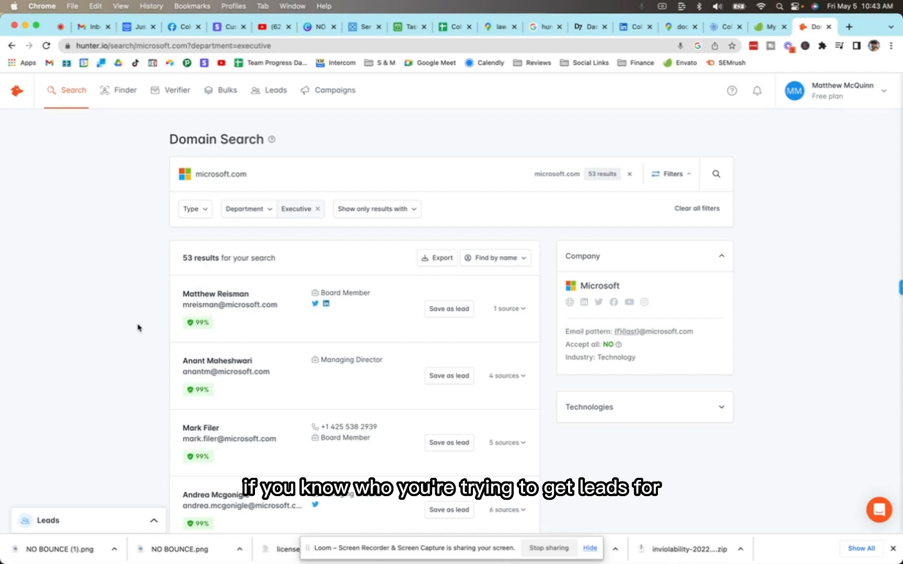
{"action": "mouse_move", "coordinate": [137, 328]}
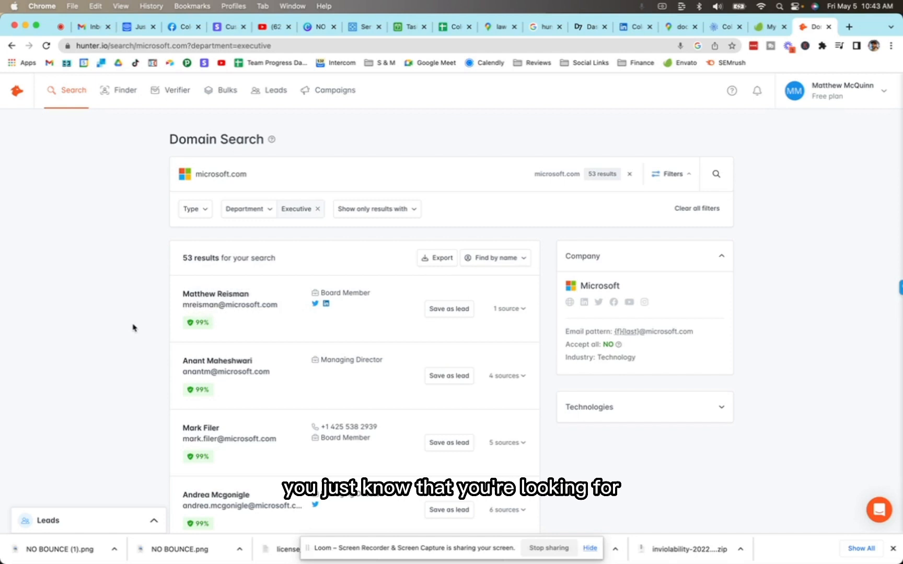
{"action": "mouse_move", "coordinate": [83, 298]}
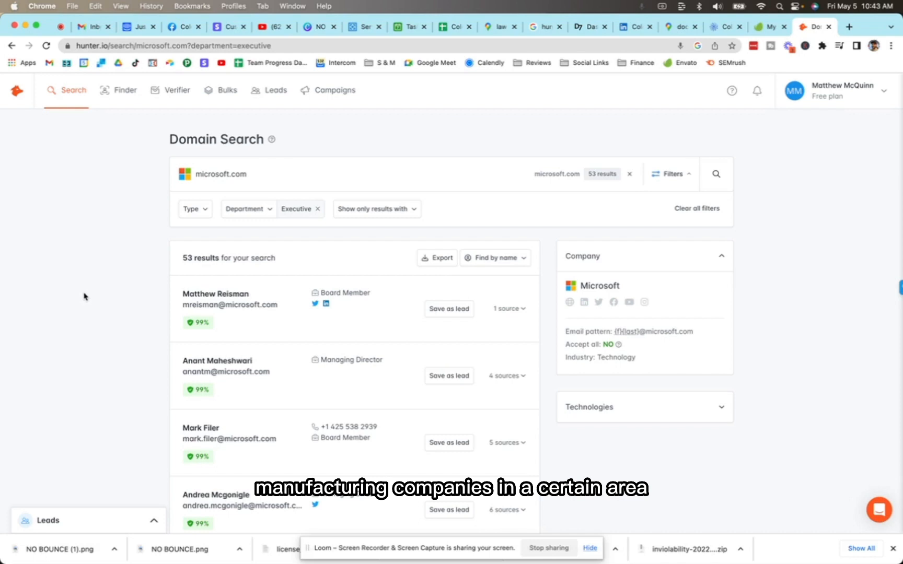
{"action": "mouse_move", "coordinate": [273, 233]}
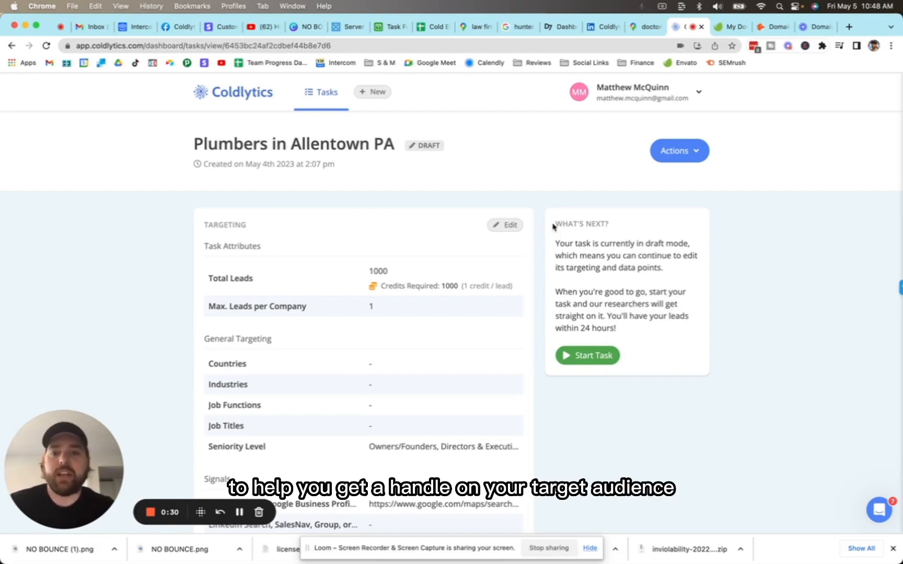
{"action": "mouse_move", "coordinate": [326, 114]}
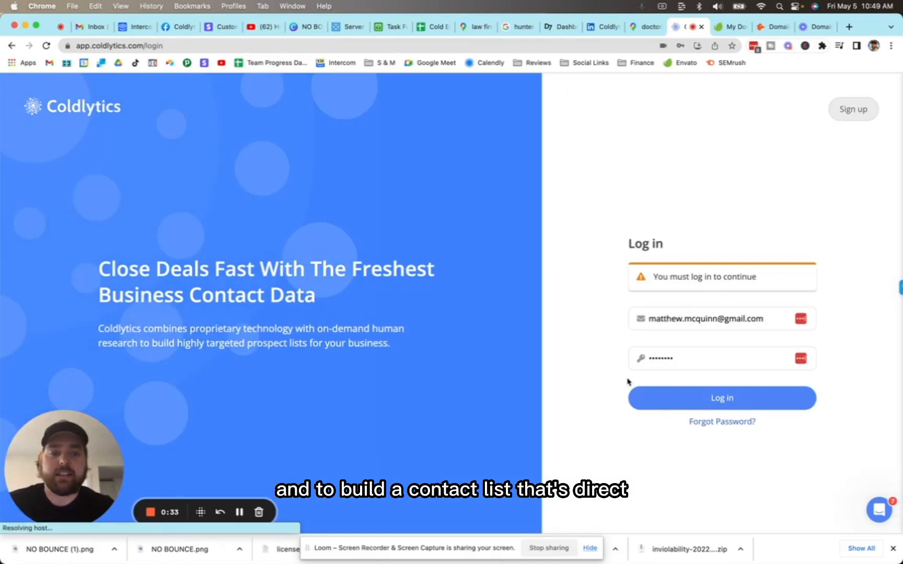
Log in to Coldlytics and create a new task with 1000 total leads
{"action": "left_click", "coordinate": [721, 397]}
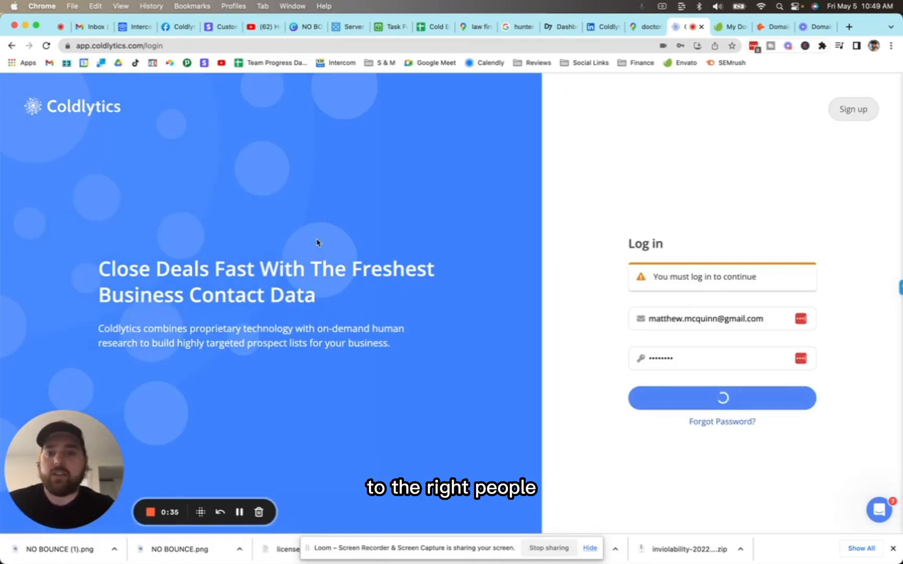
{"action": "left_click", "coordinate": [719, 398]}
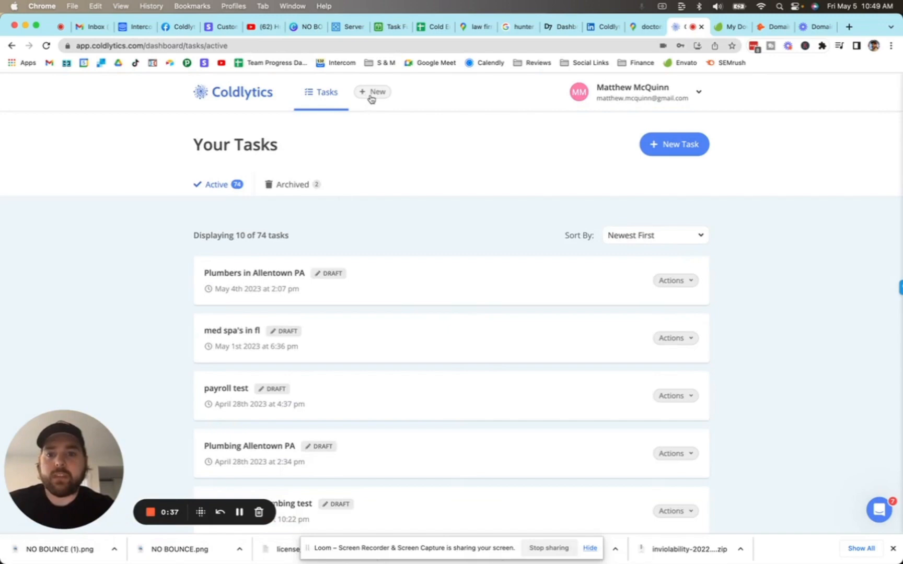
{"action": "left_click", "coordinate": [674, 144]}
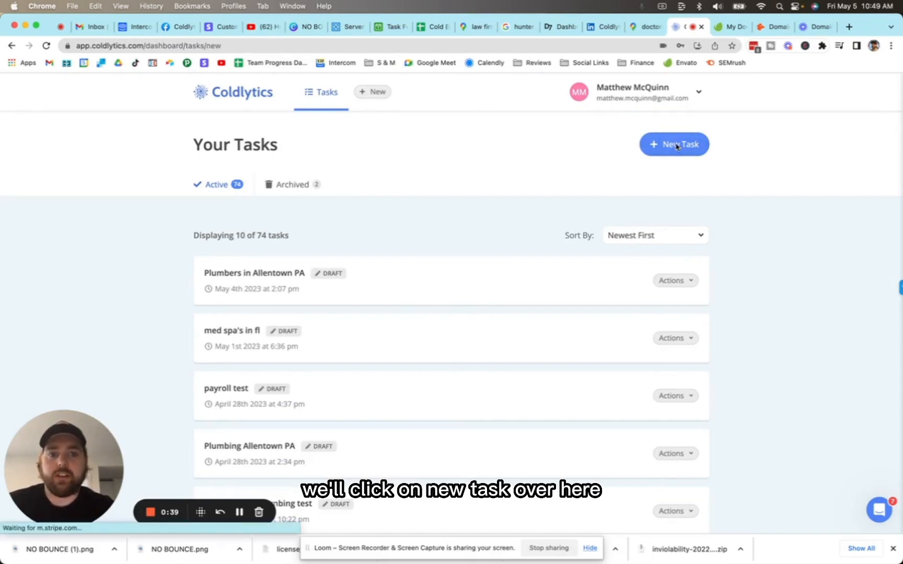
{"action": "left_click", "coordinate": [673, 144]}
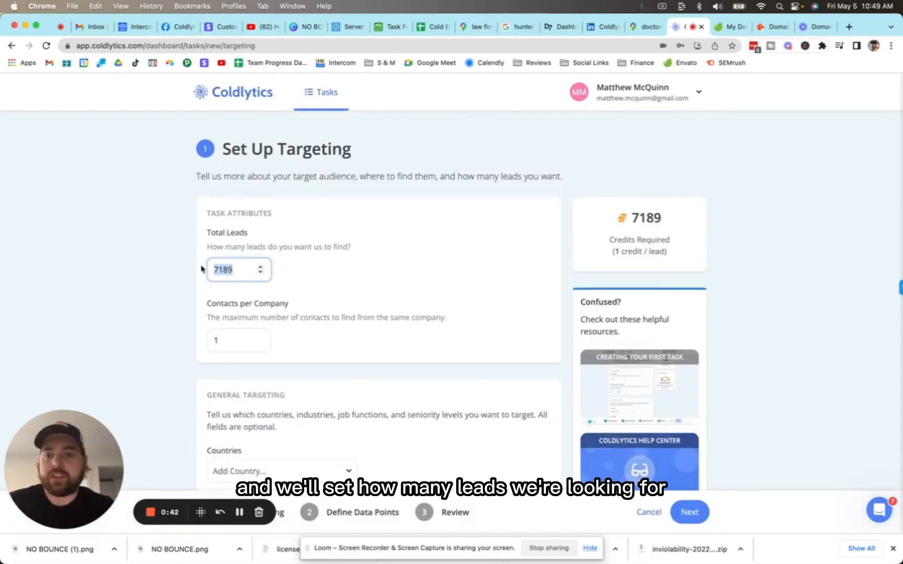
{"action": "type", "text": "1000"}
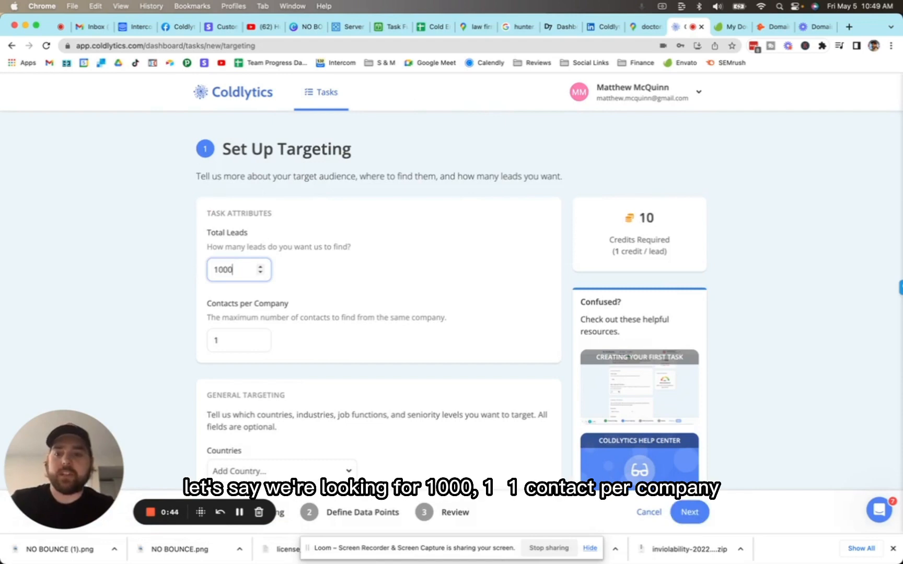
Set Seniority Level to Owners/Founders and Directors & Executives
{"action": "scroll", "scroll_direction": "down", "scroll_amount": 3}
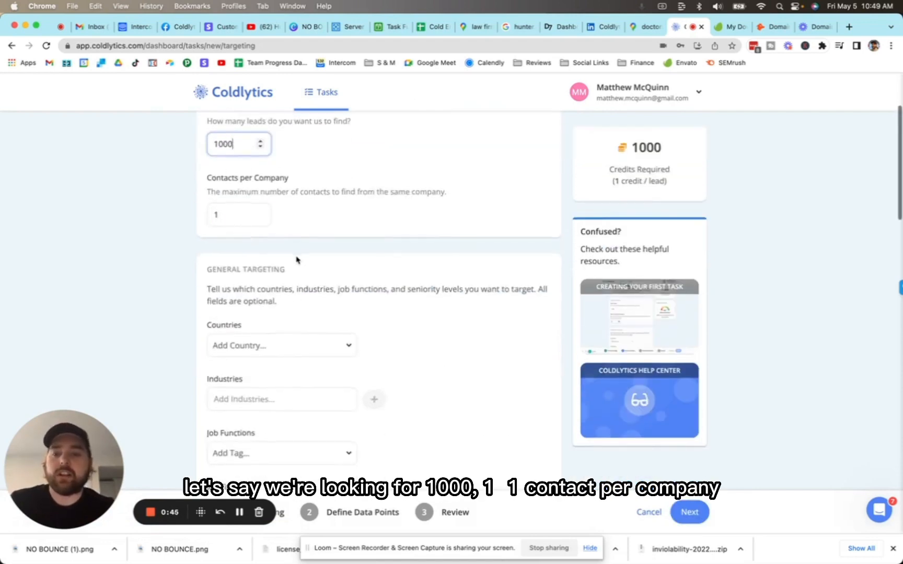
{"action": "scroll", "scroll_direction": "down", "scroll_amount": 3}
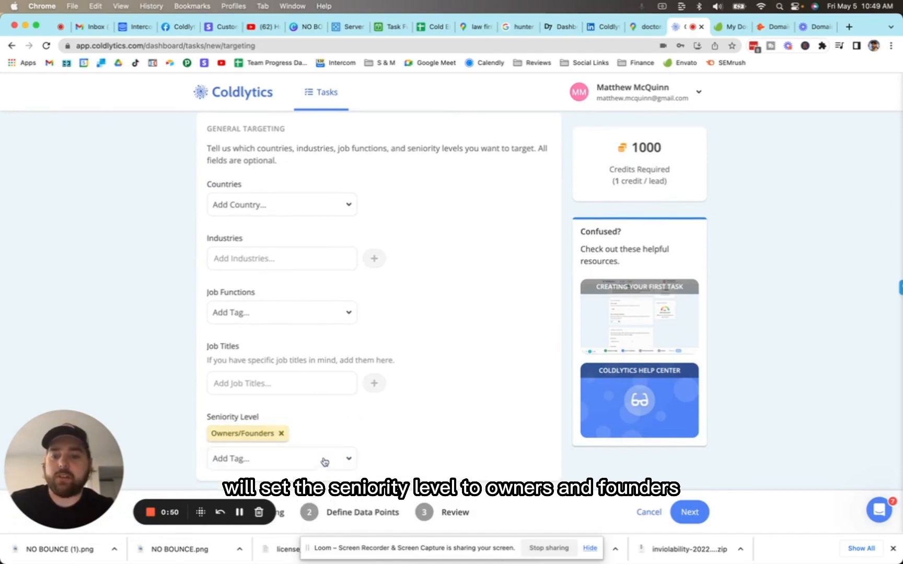
{"action": "left_click", "coordinate": [282, 458]}
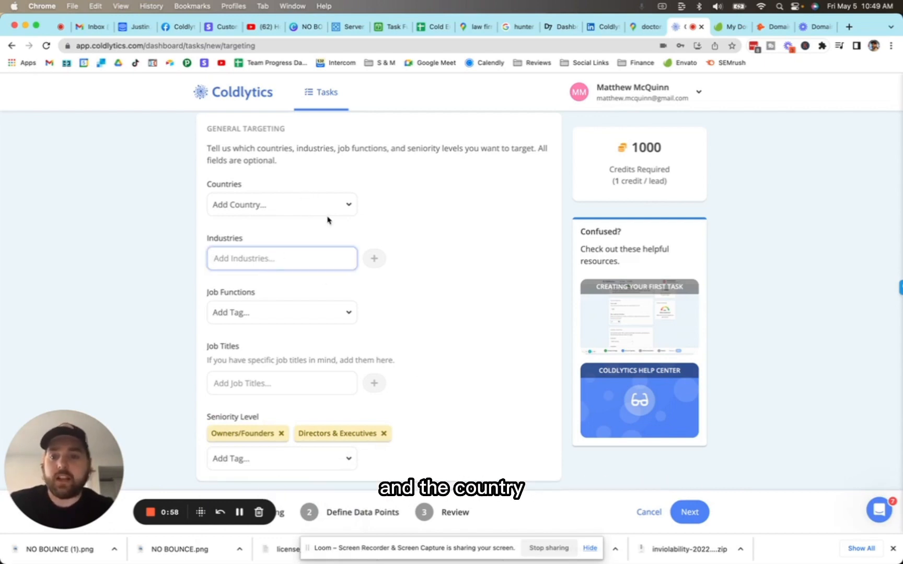
{"action": "scroll", "scroll_direction": "down", "scroll_amount": 3}
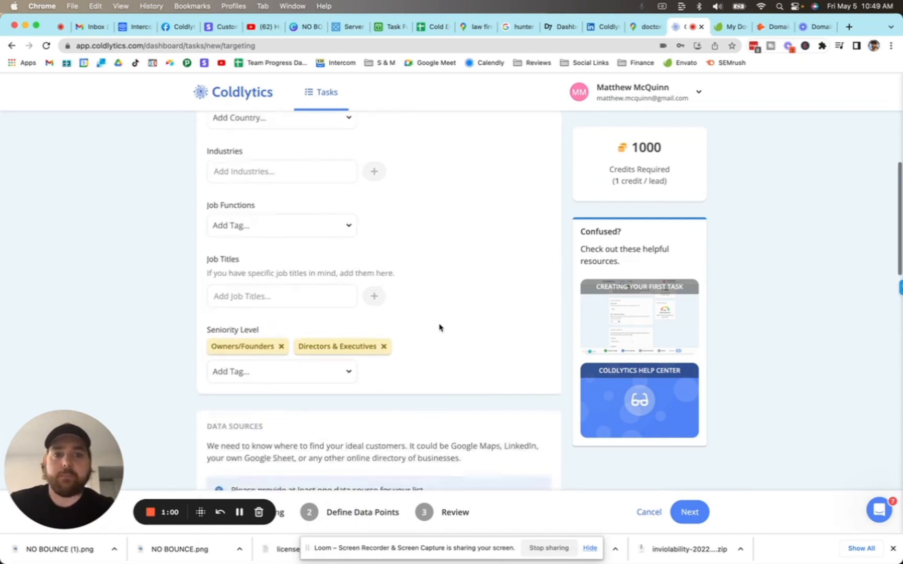
{"action": "scroll", "scroll_direction": "down", "scroll_amount": 3}
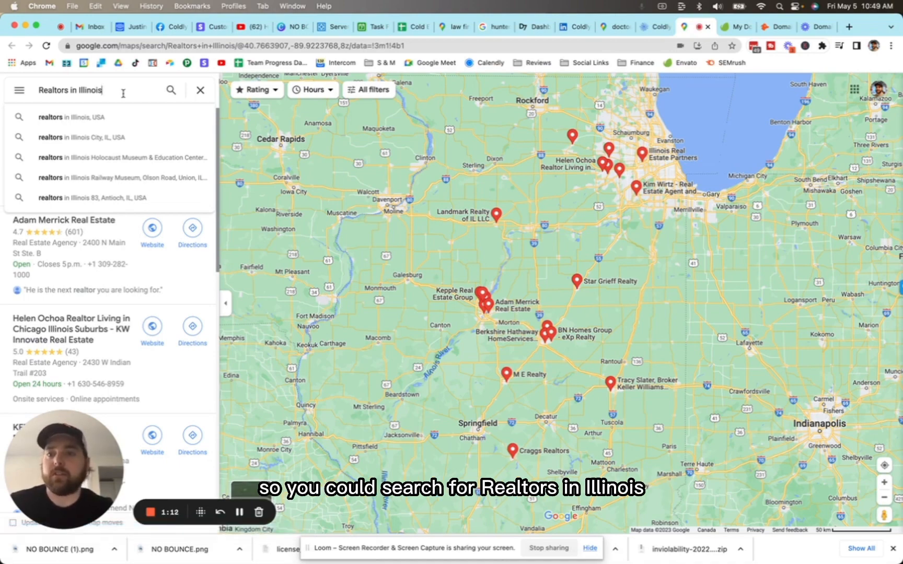
Search Google Maps for 'plumbers in Illinois' and browse the listed results
{"action": "double_click", "coordinate": [52, 90]}
{"action": "type", "text": "tech companie"}
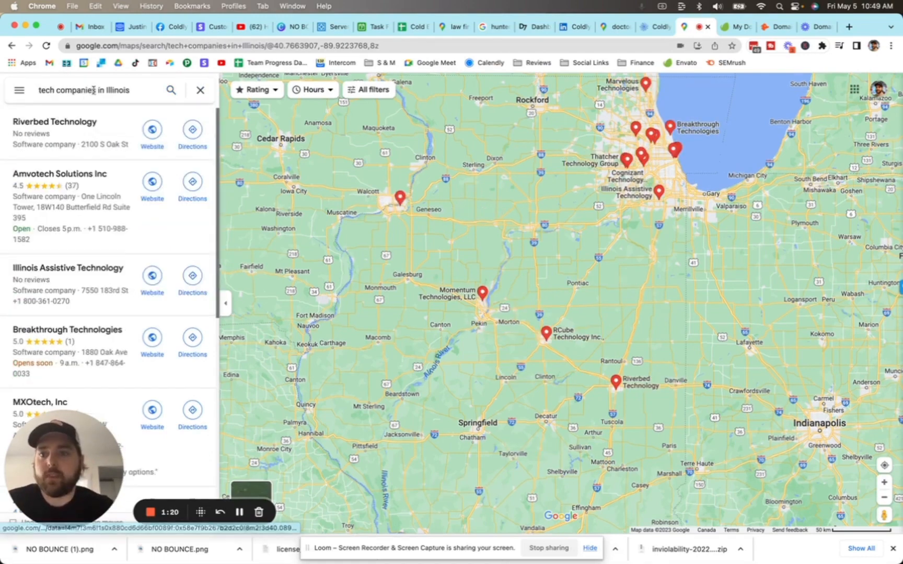
{"action": "left_click", "coordinate": [86, 90]}
{"action": "type", "text": "plumber"}
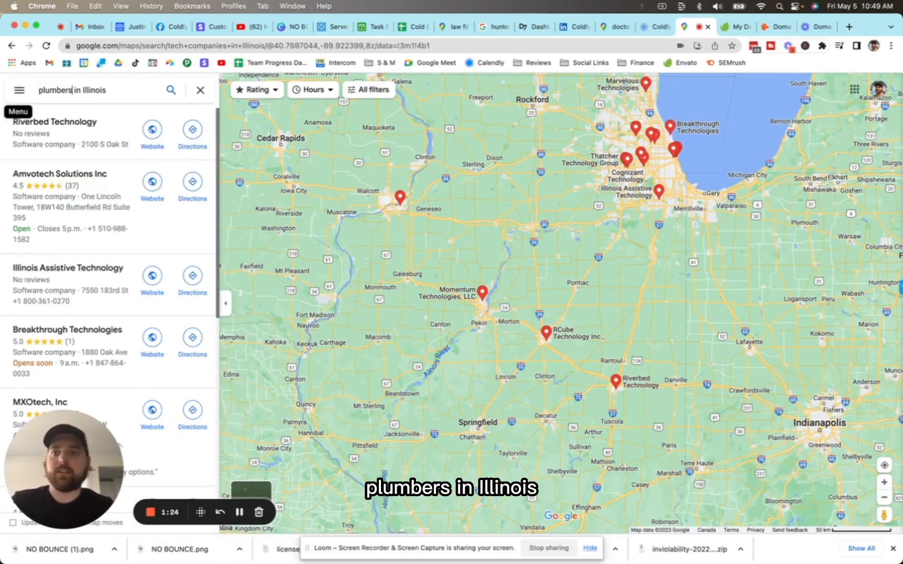
{"action": "left_click", "coordinate": [172, 89]}
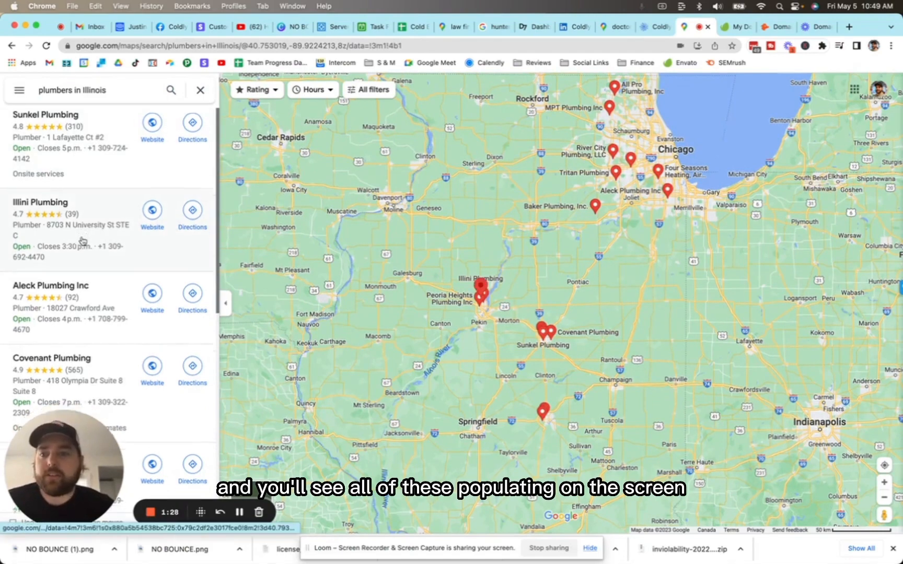
{"action": "scroll", "scroll_direction": "down", "scroll_amount": 3}
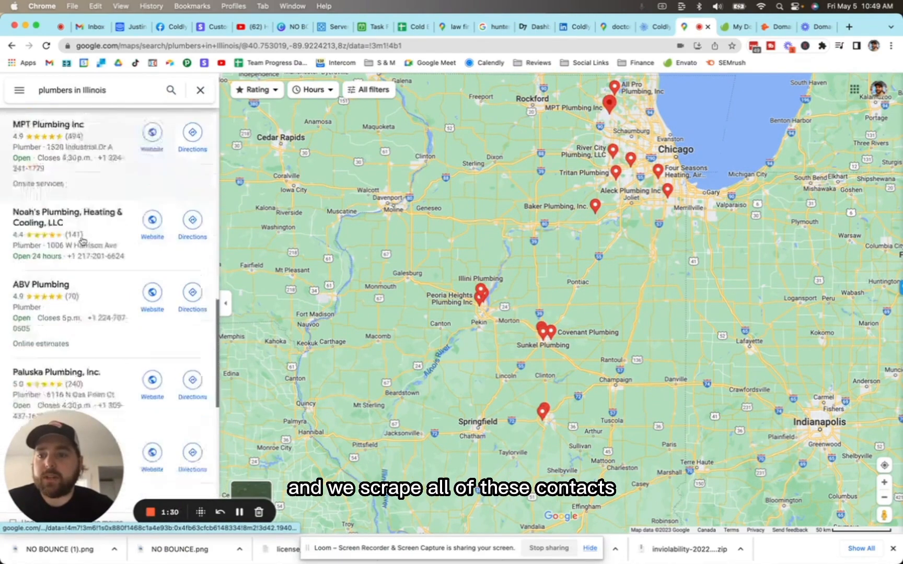
{"action": "scroll", "scroll_direction": "down", "scroll_amount": 3}
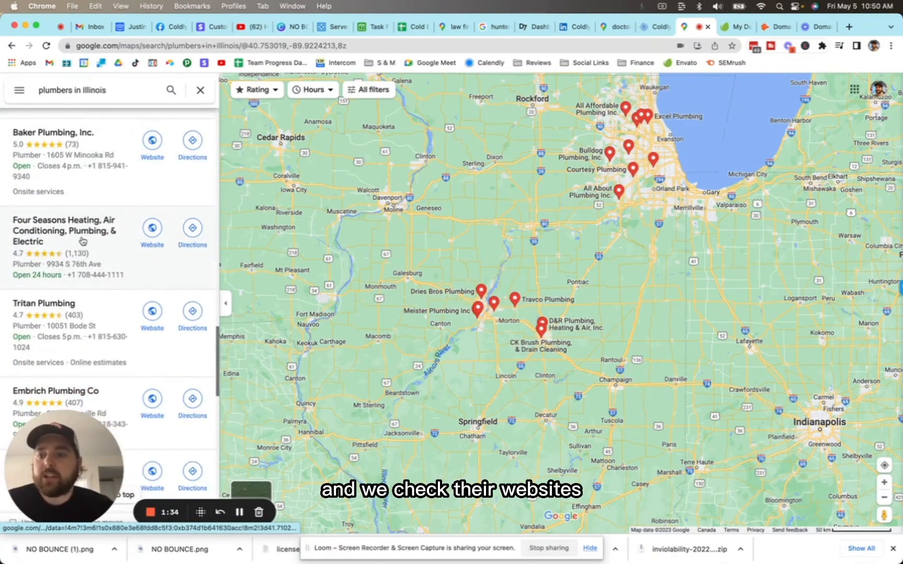
{"action": "scroll", "scroll_direction": "down", "scroll_amount": 3}
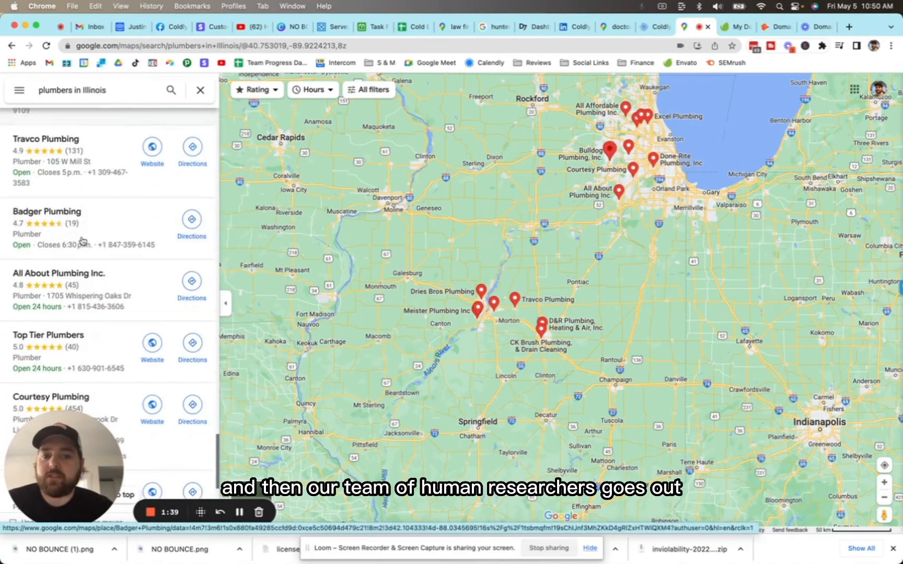
Scroll the rest of the plumber listings and return to the Coldlytics task form
{"action": "scroll", "scroll_direction": "down", "scroll_amount": 3}
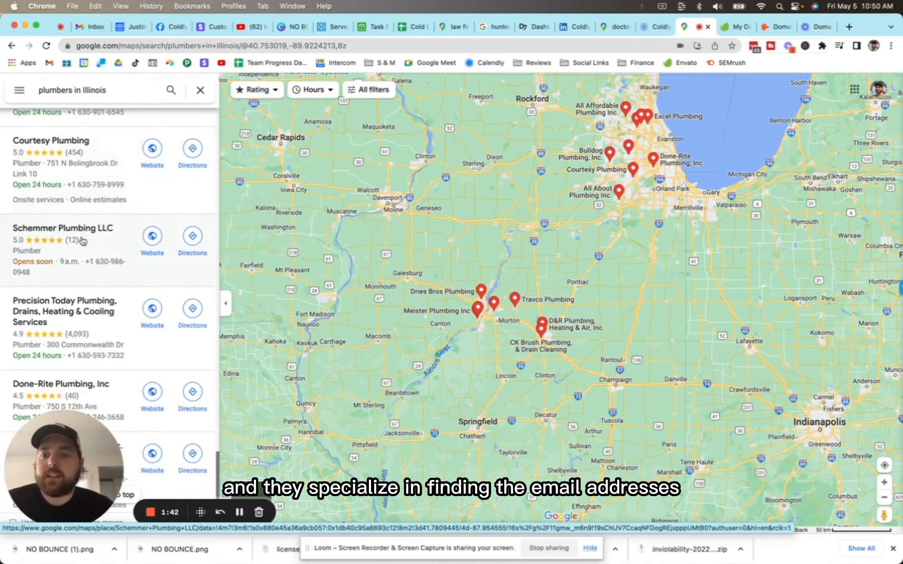
{"action": "scroll", "scroll_direction": "down", "scroll_amount": 3}
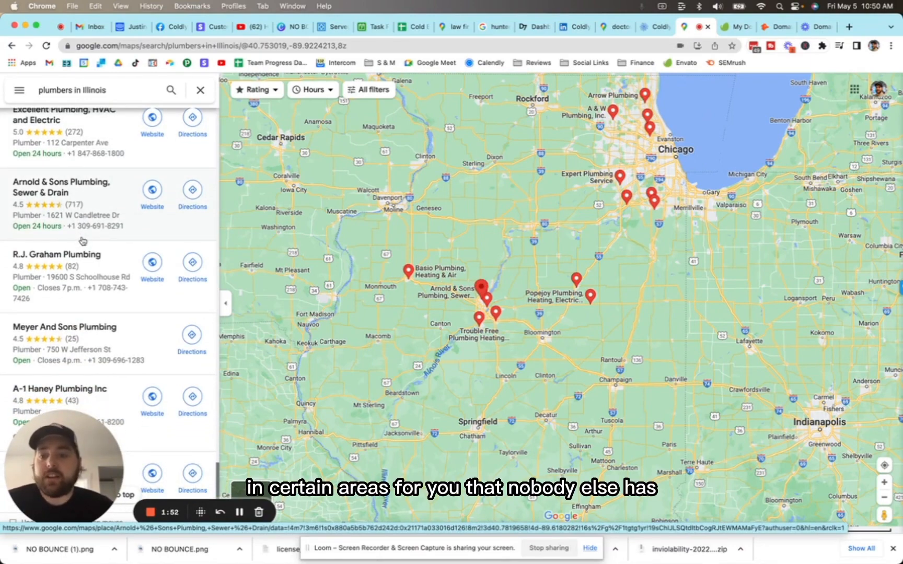
{"action": "scroll", "scroll_direction": "down", "scroll_amount": 3}
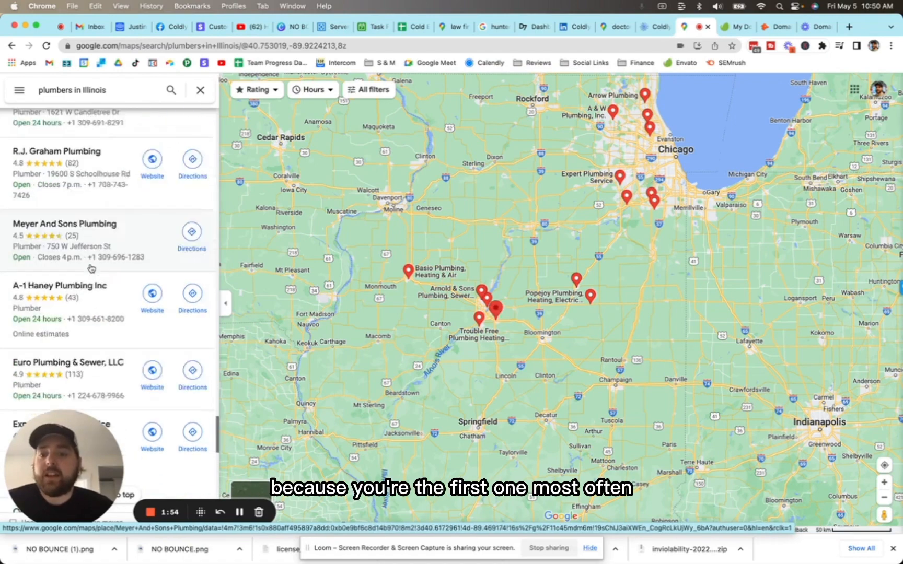
{"action": "scroll", "scroll_direction": "down", "scroll_amount": 3}
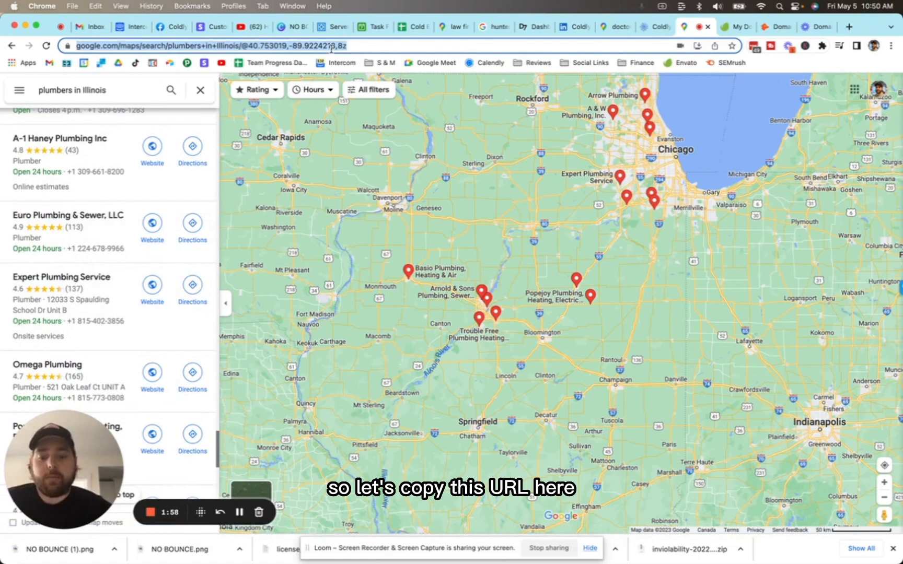
{"action": "left_click", "coordinate": [646, 26]}
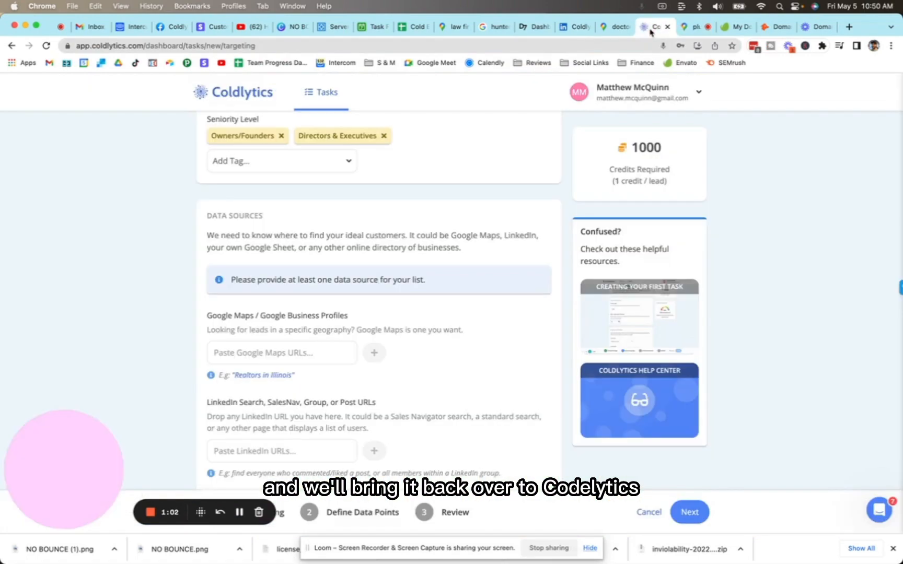
Paste the plumbers-in-Illinois Maps URL into the Google Maps URLs data source field
{"action": "left_click", "coordinate": [281, 351]}
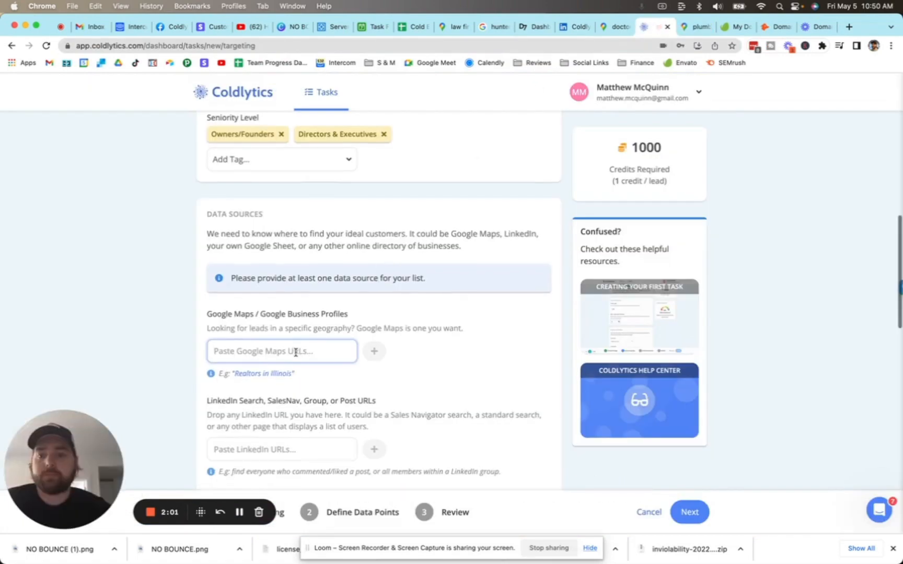
{"action": "key", "text": "Enter"}
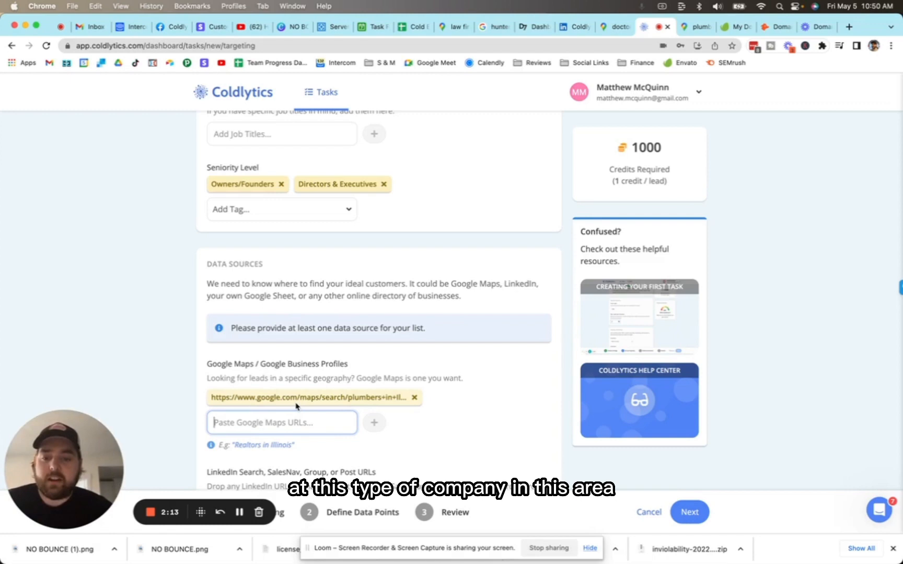
{"action": "scroll", "scroll_direction": "down", "scroll_amount": 3}
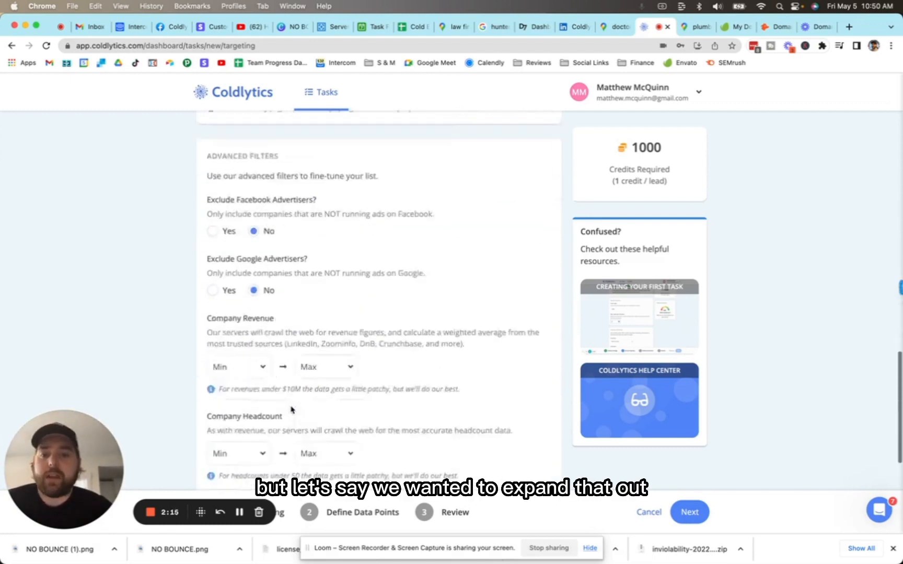
Add the note 'Can expand search' under Additional Notes and continue to Define Data Points
{"action": "scroll", "scroll_direction": "down", "scroll_amount": 3}
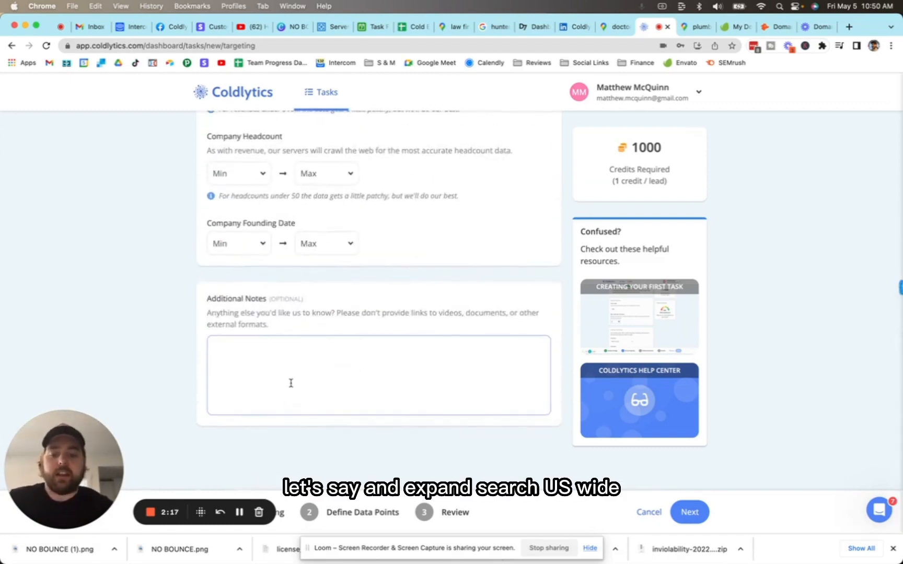
{"action": "type", "text": "Can expand sea"}
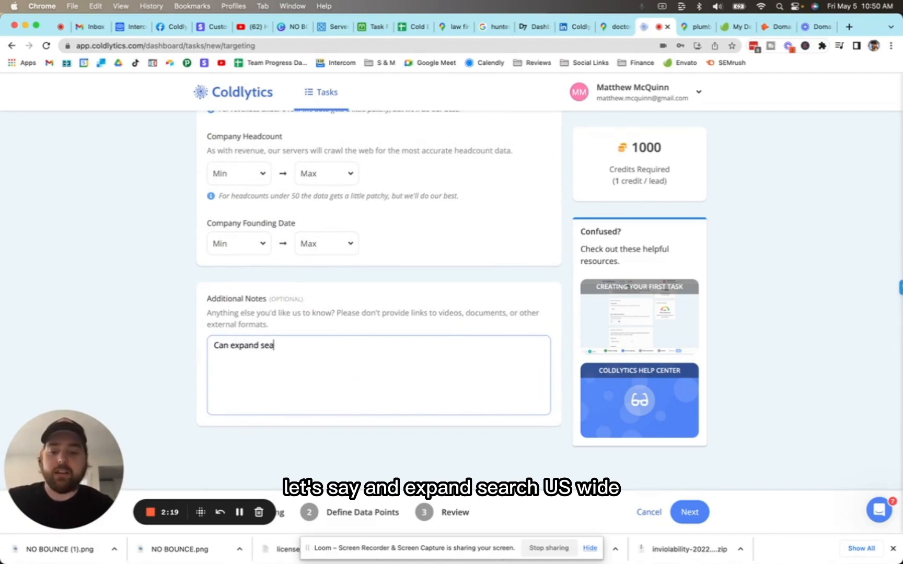
{"action": "type", "text": "rch US wide"}
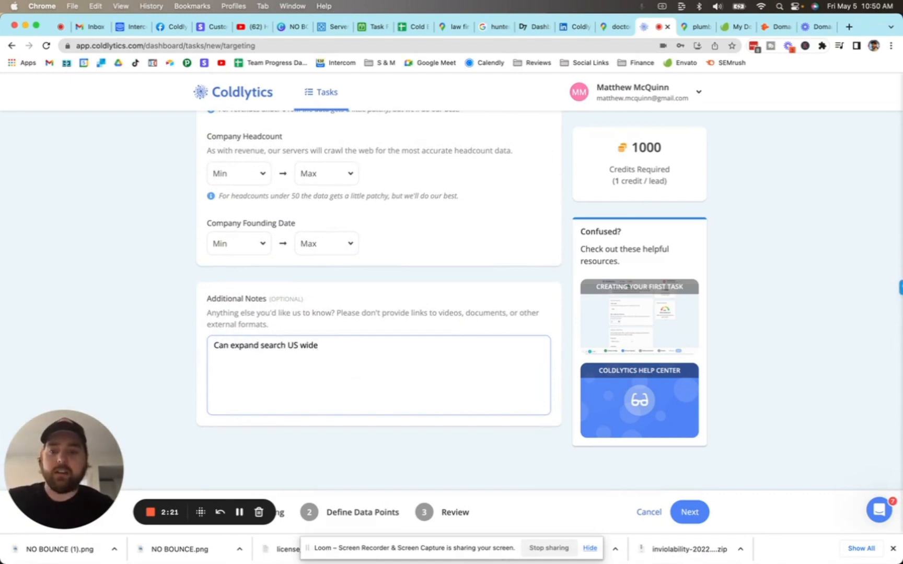
{"action": "key", "text": "Backspace"}
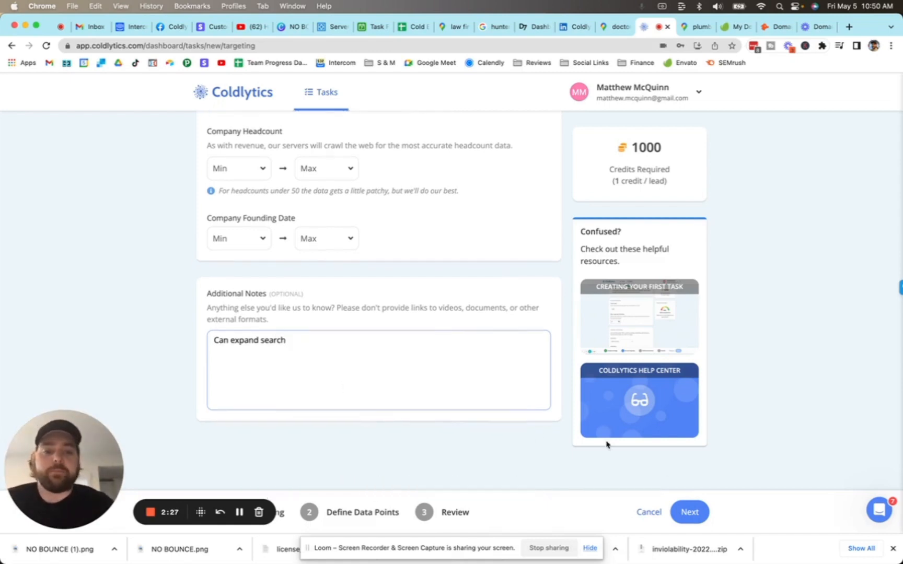
{"action": "left_click", "coordinate": [688, 511]}
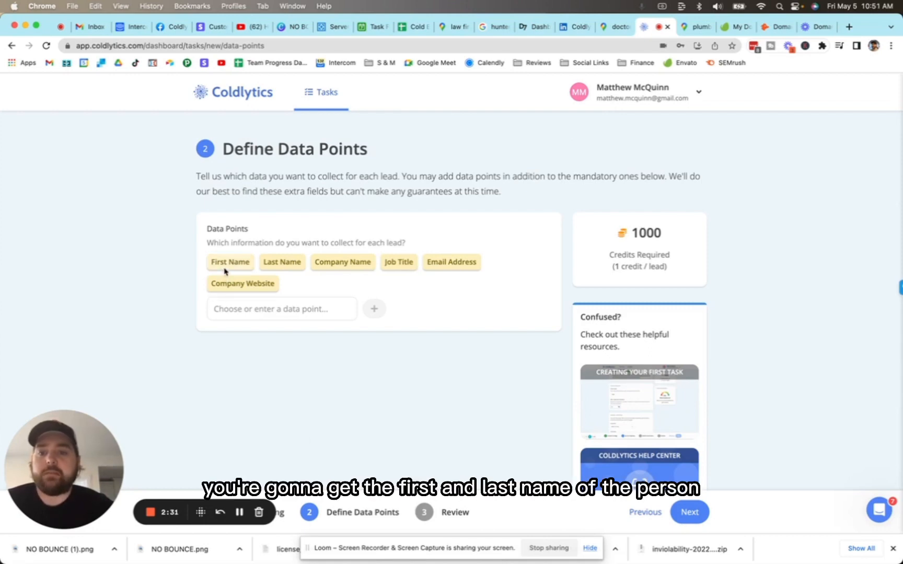
{"action": "mouse_move", "coordinate": [372, 275]}
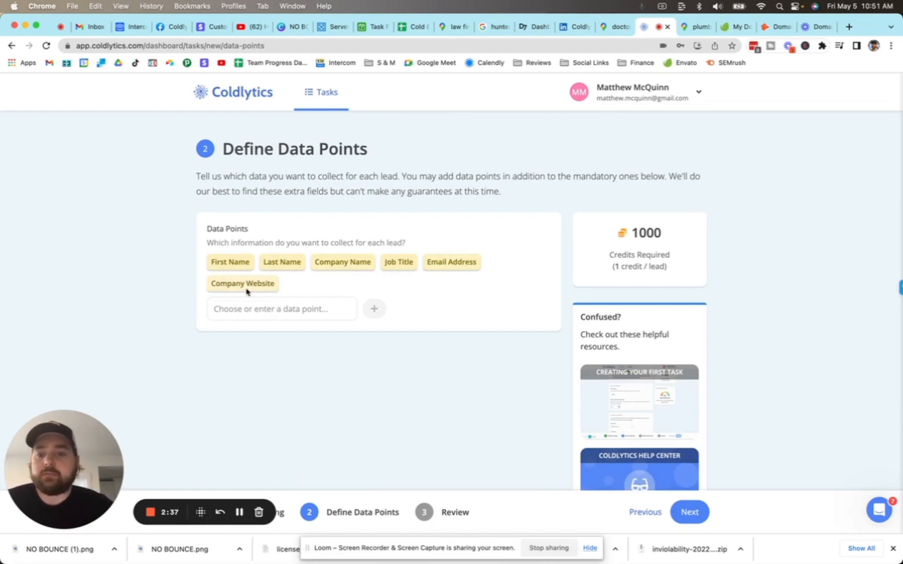
Select Page Speed (ms) from the extra data point dropdown
{"action": "left_click", "coordinate": [281, 308]}
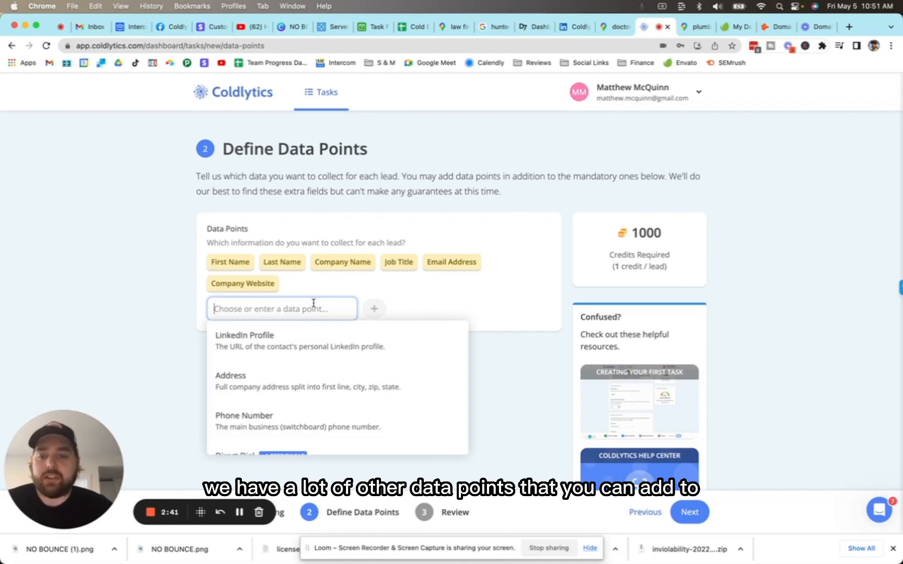
{"action": "mouse_move", "coordinate": [365, 387]}
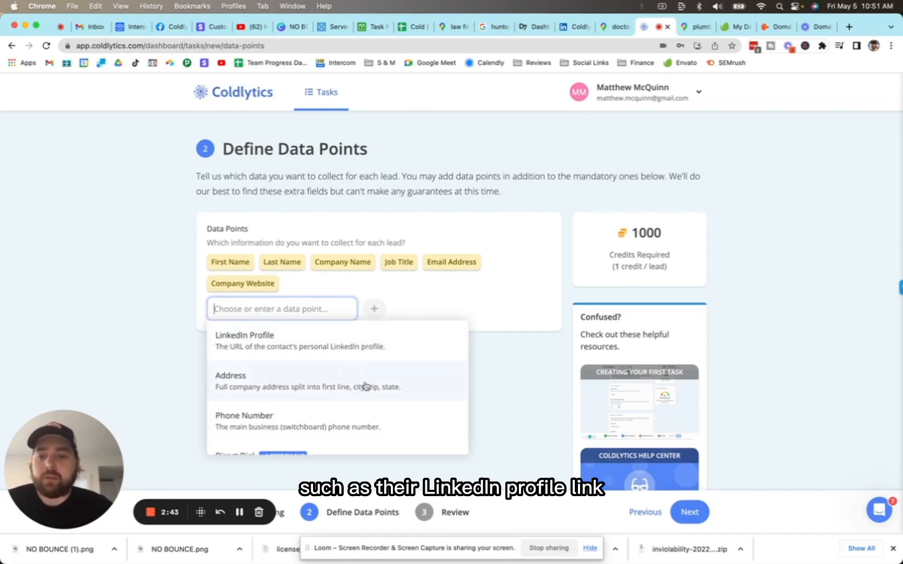
{"action": "scroll", "scroll_direction": "down", "scroll_amount": 3}
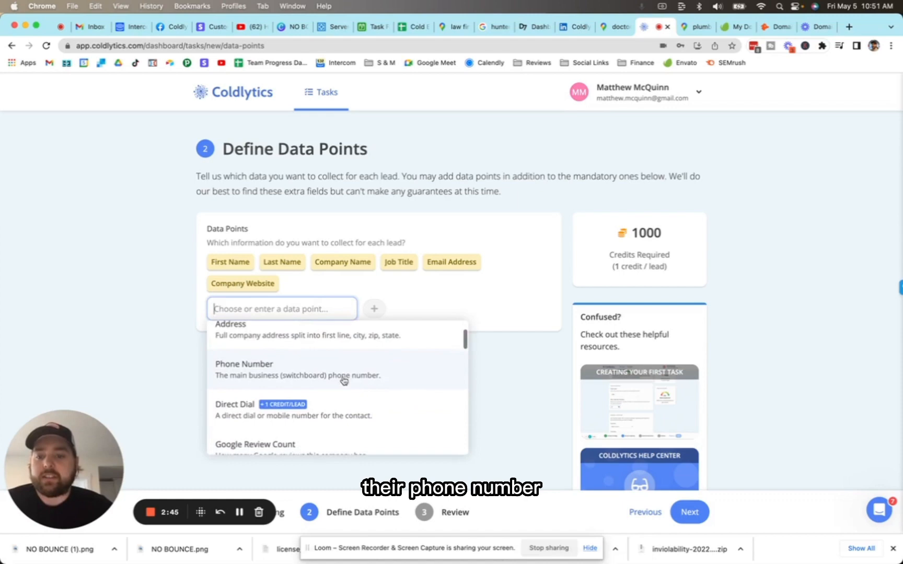
{"action": "scroll", "scroll_direction": "down", "scroll_amount": 3}
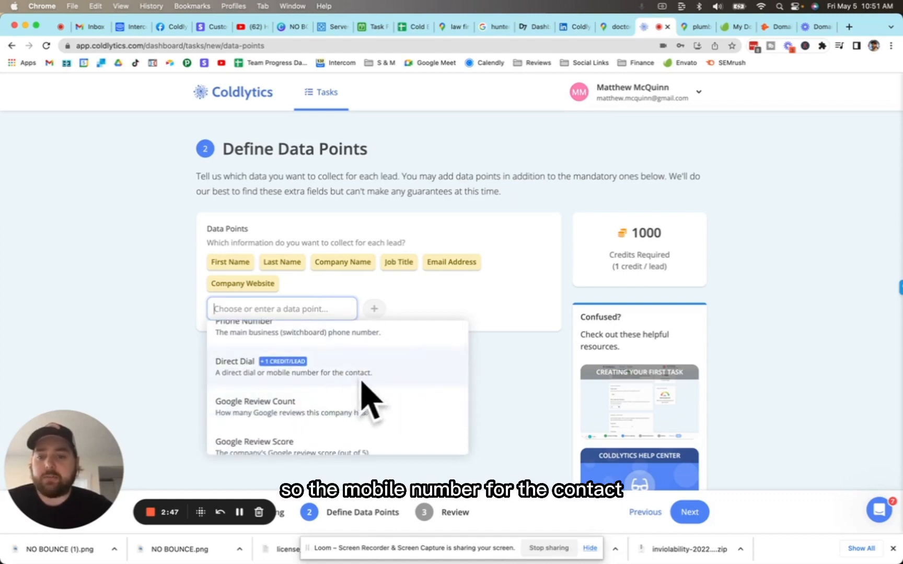
{"action": "scroll", "scroll_direction": "down", "scroll_amount": 3}
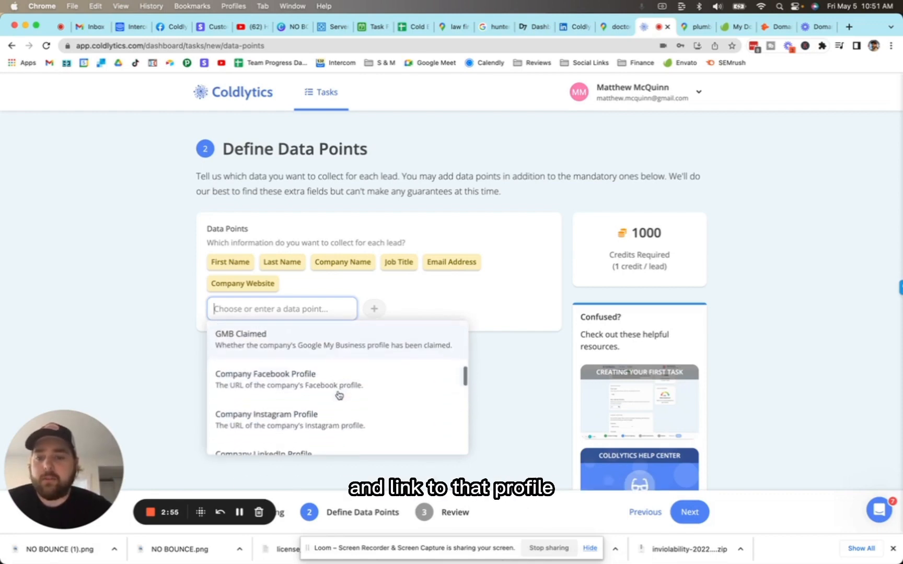
{"action": "scroll", "scroll_direction": "down", "scroll_amount": 3}
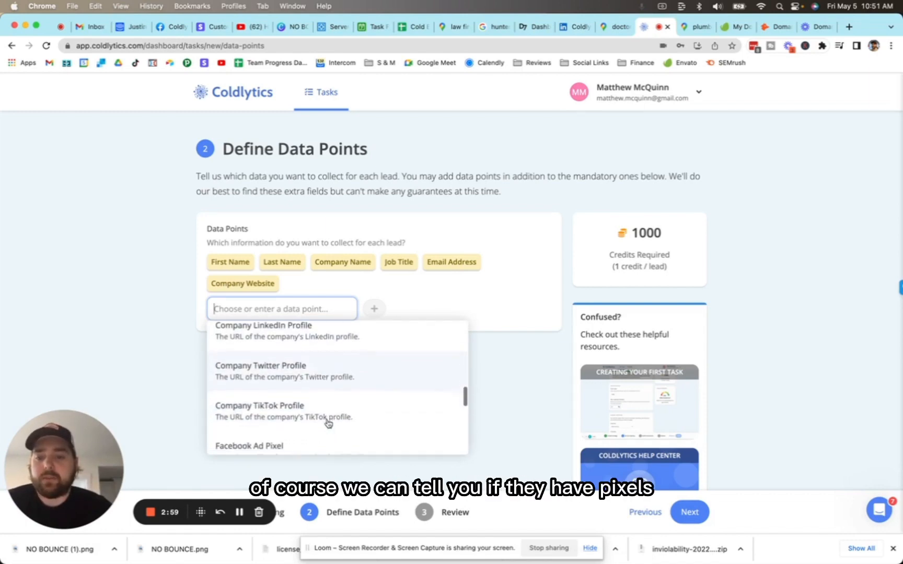
{"action": "scroll", "scroll_direction": "down", "scroll_amount": 3}
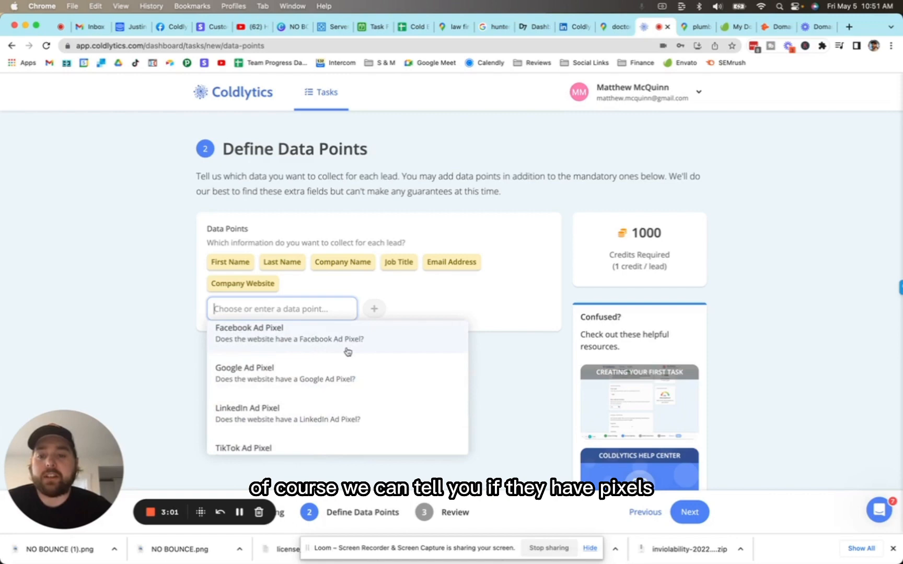
{"action": "mouse_move", "coordinate": [321, 349]}
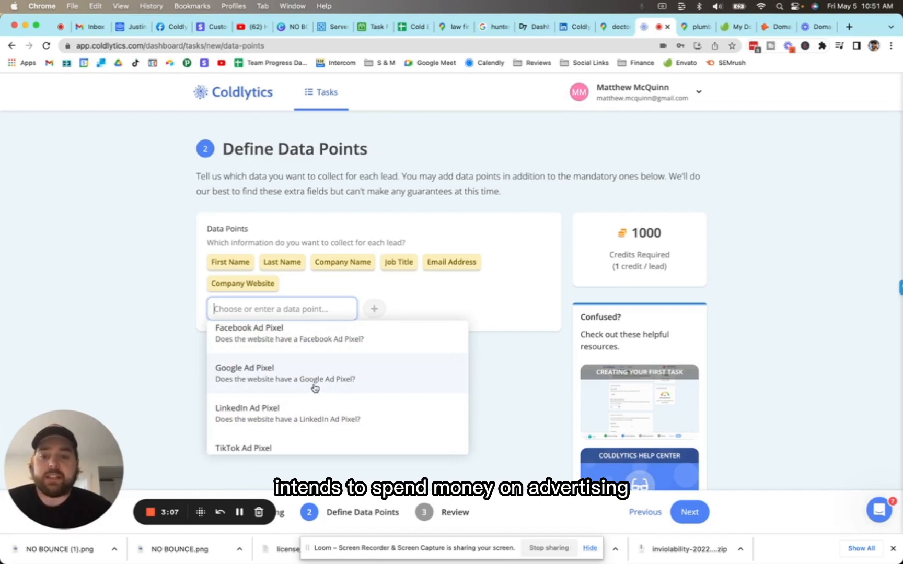
{"action": "scroll", "scroll_direction": "down", "scroll_amount": 3}
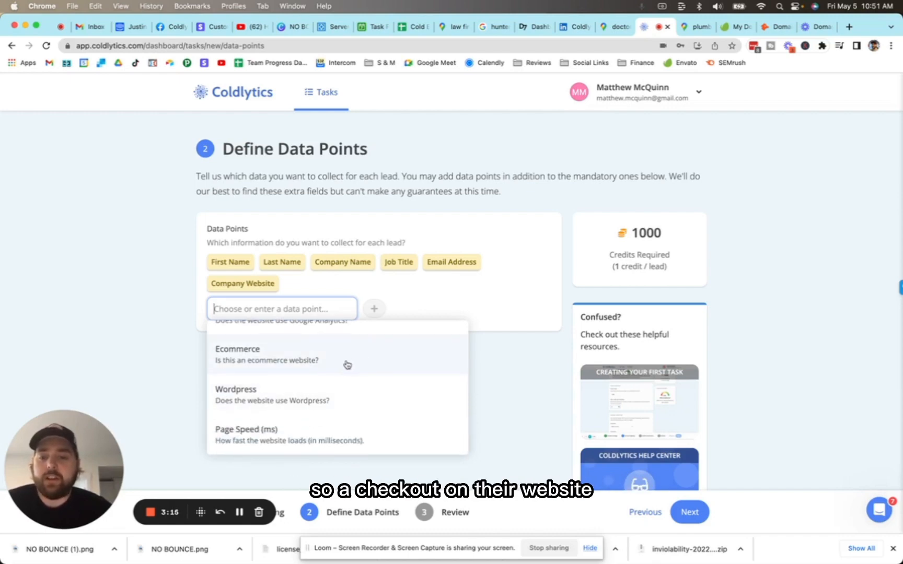
{"action": "mouse_move", "coordinate": [382, 401]}
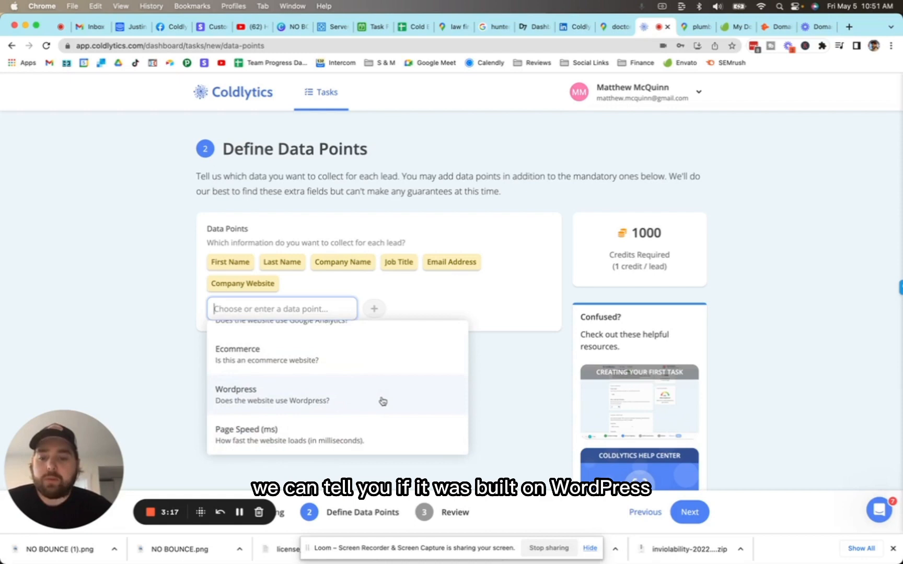
{"action": "mouse_move", "coordinate": [387, 431]}
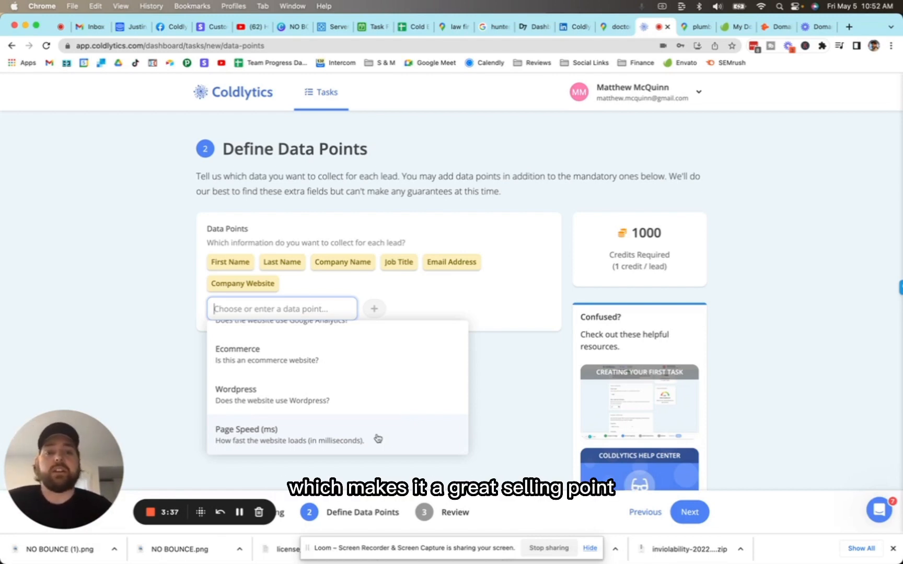
{"action": "left_click", "coordinate": [246, 435]}
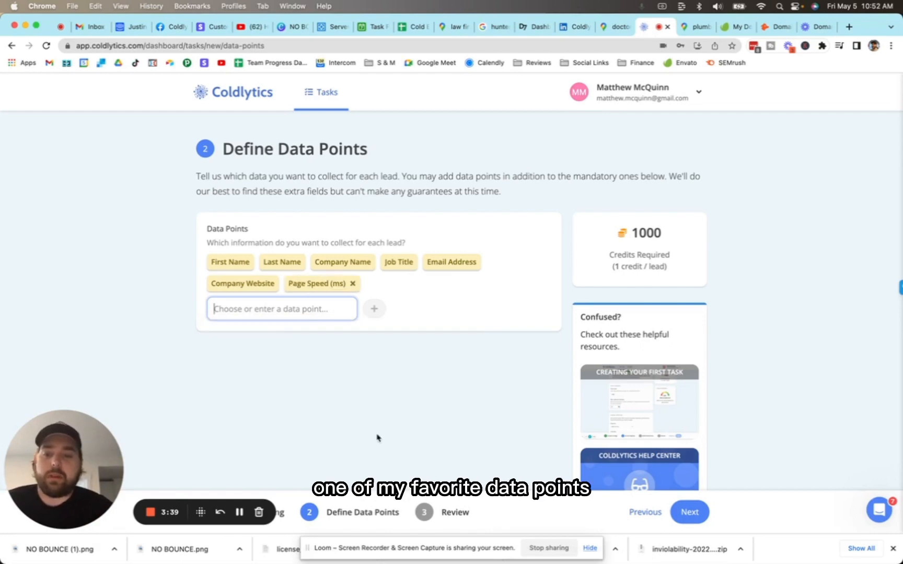
Name the task 'plumbers sample' on the review step and start it, opening the 1,000-credit confirmation
{"action": "left_click", "coordinate": [688, 512]}
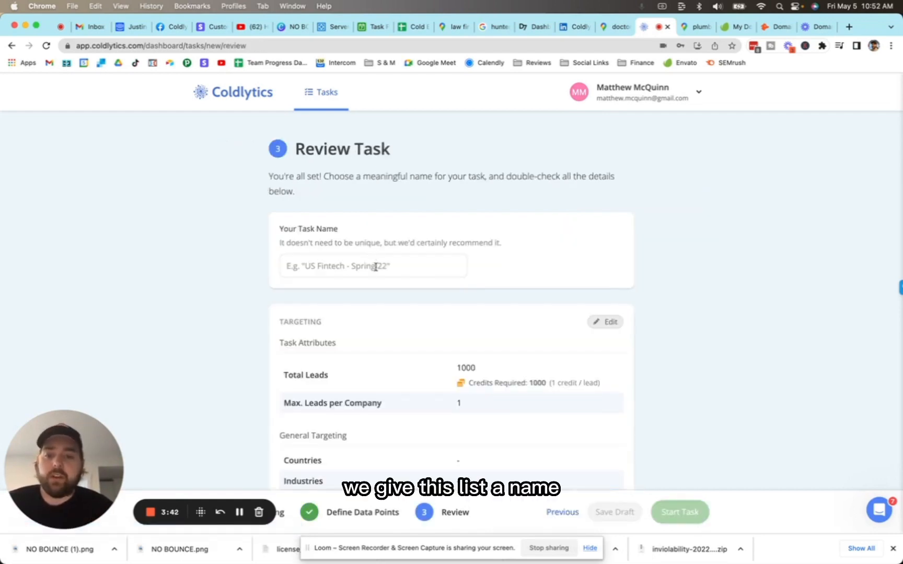
{"action": "type", "text": "plumbers sample"}
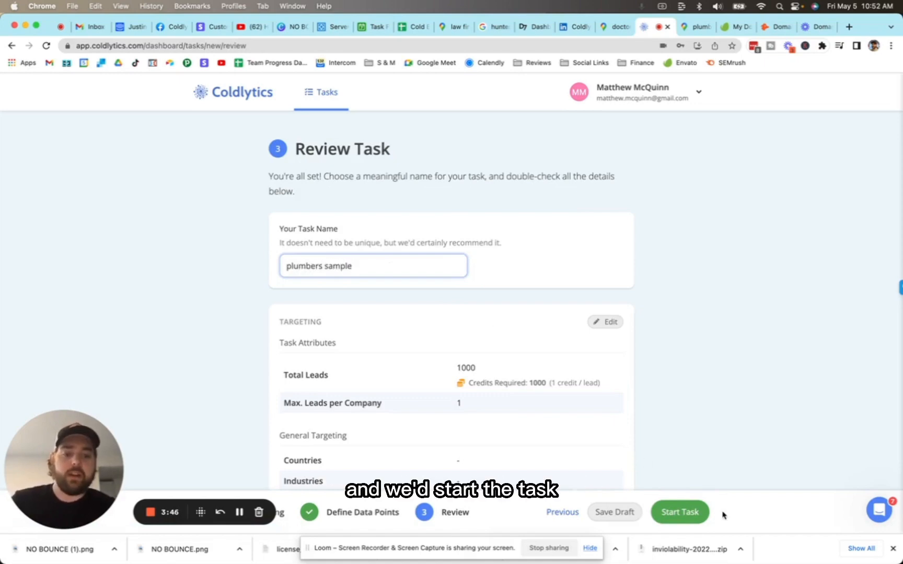
{"action": "left_click", "coordinate": [679, 512]}
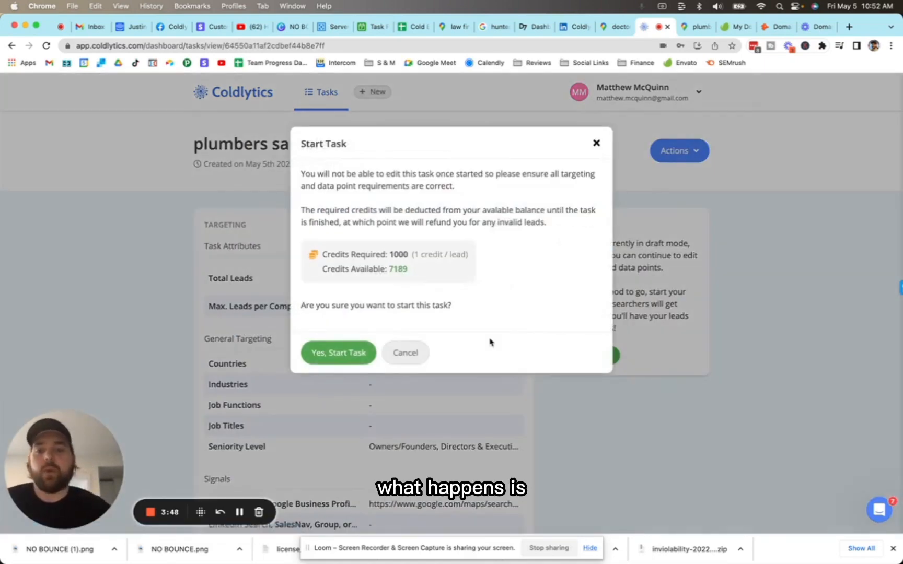